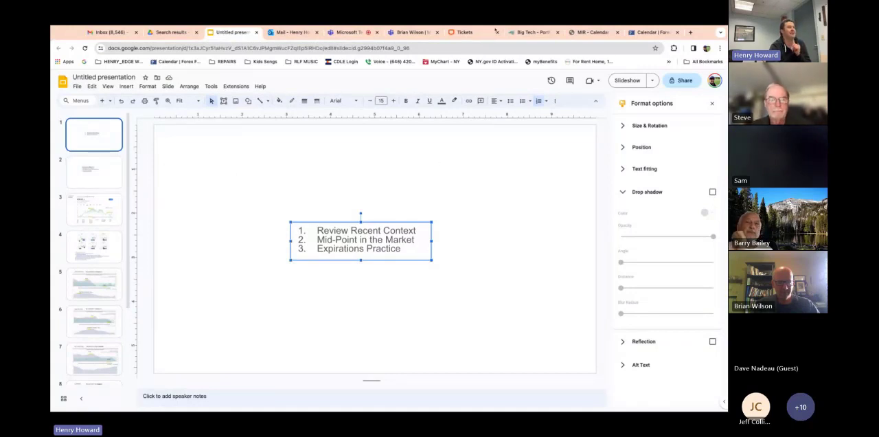
Glance at the Teams meeting, then bring up the Reviewing Context Of Recent Move slide
left_click(347, 32)
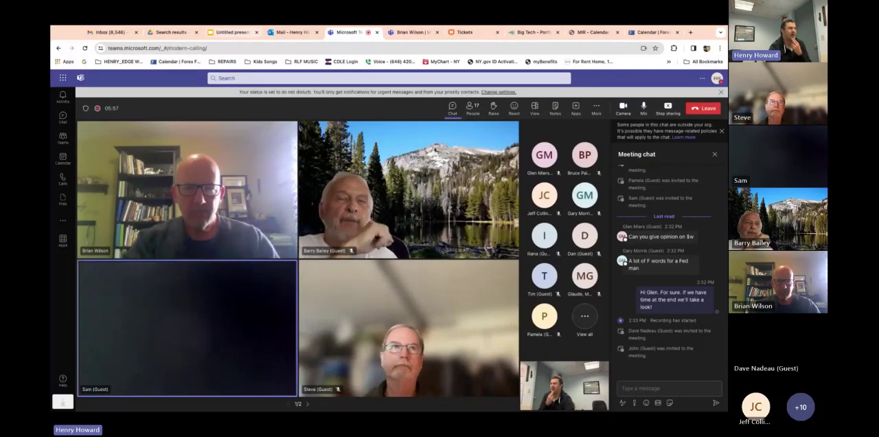
left_click(232, 32)
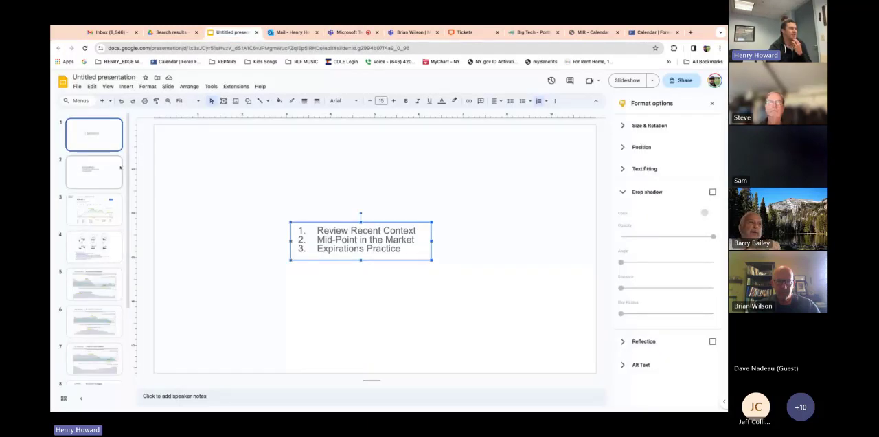
left_click(94, 171)
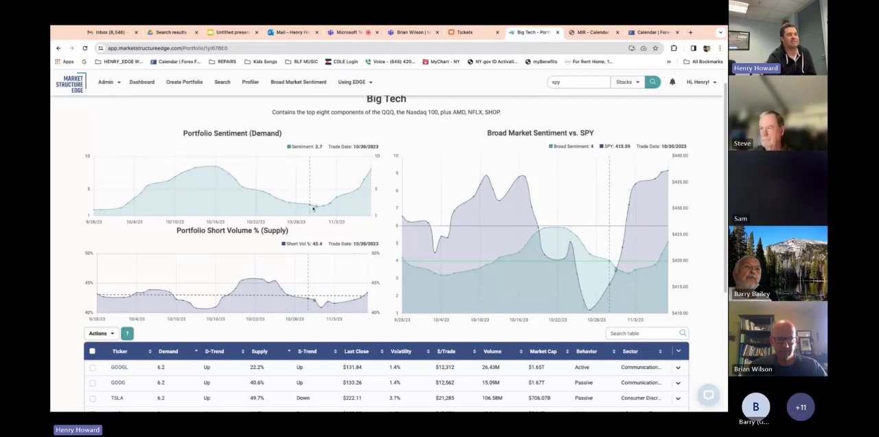
mouse_move(323, 206)
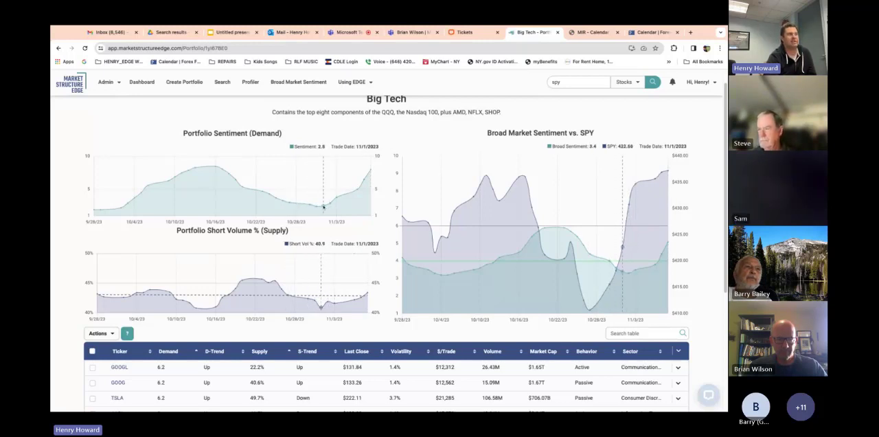
Sort the Big Tech holdings table by Behavior, then return to the presentation
scroll("down", 3)
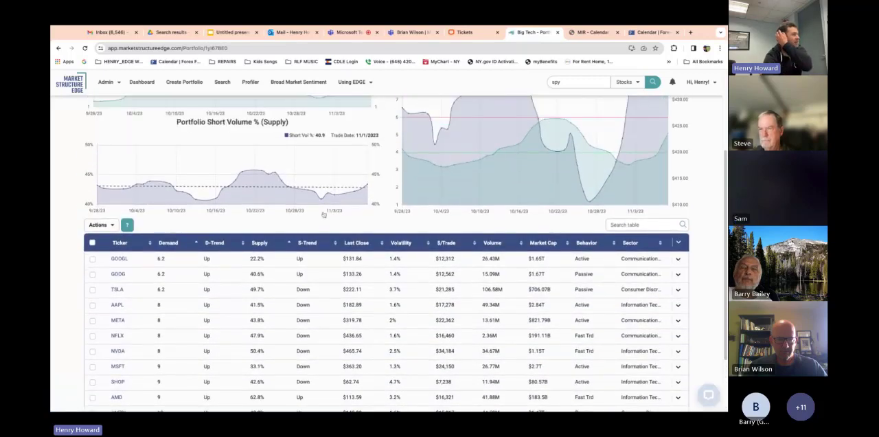
scroll("up", 3)
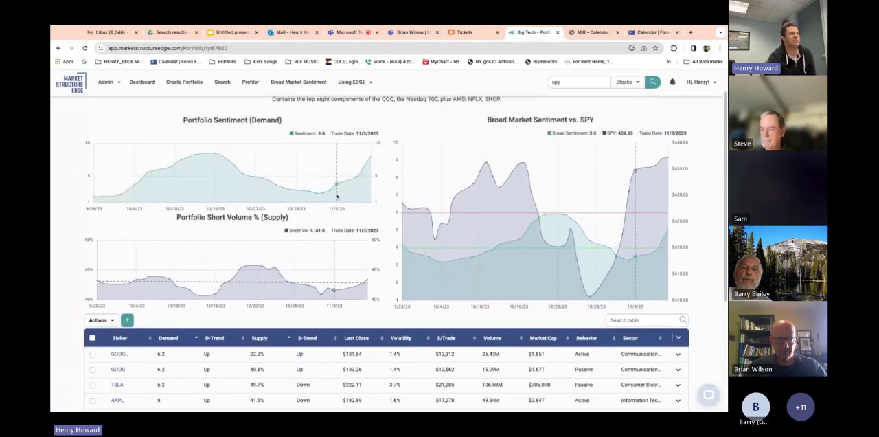
mouse_move(312, 193)
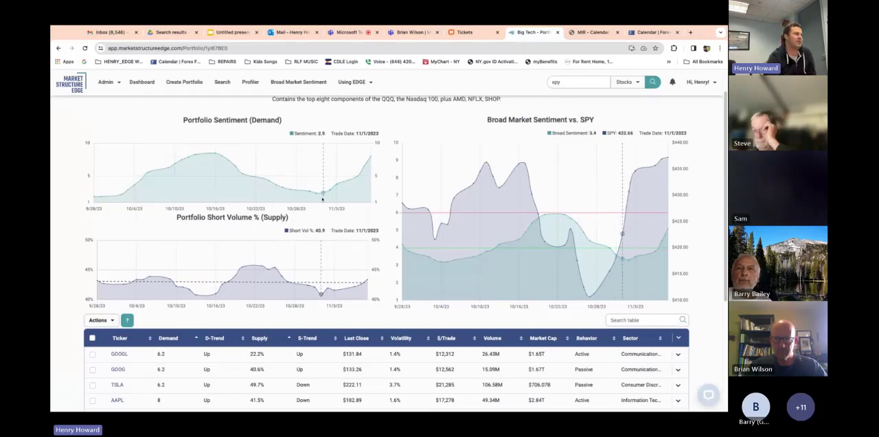
scroll("down", 3)
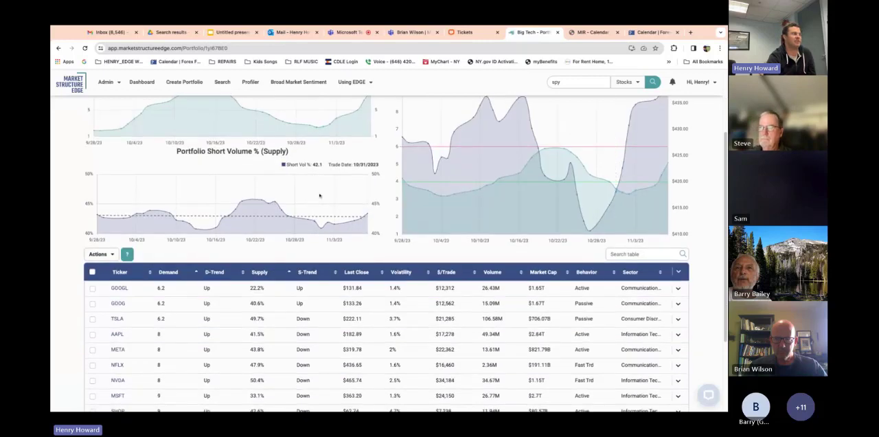
scroll("down", 3)
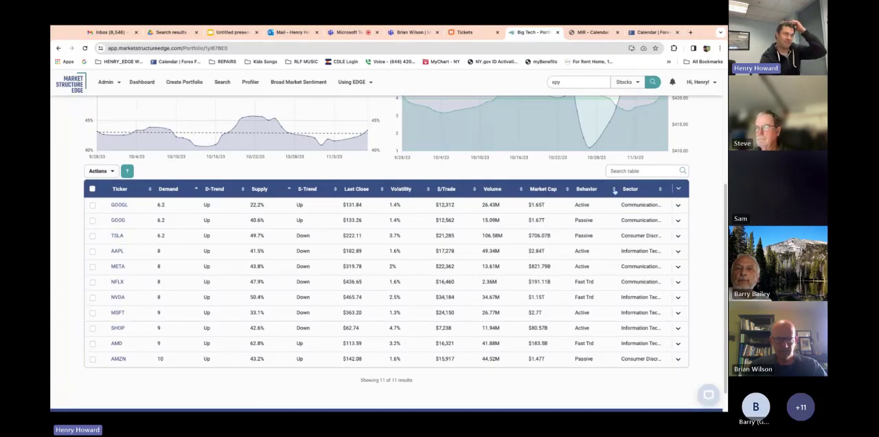
left_click(586, 188)
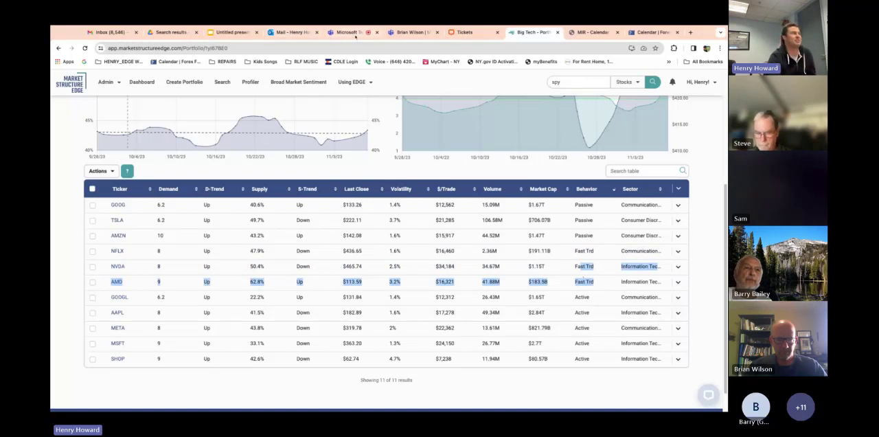
left_click(230, 31)
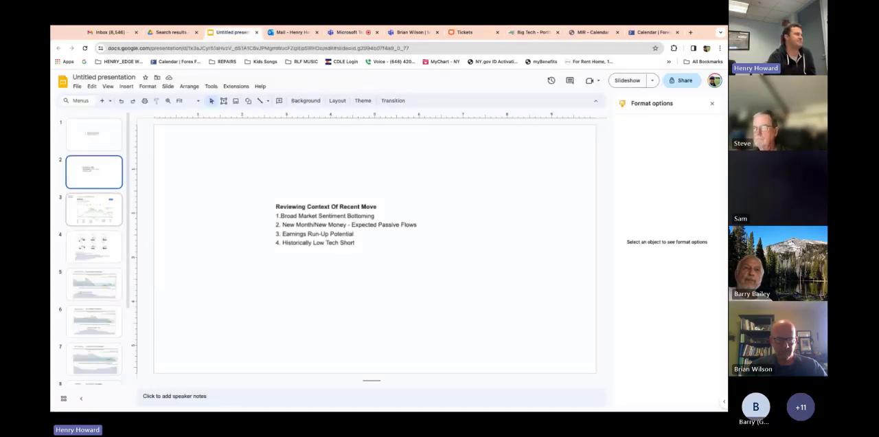
Show slide 3, Expected Volatility with the SPY six-month chart, after checking the Big Tech page
left_click(94, 209)
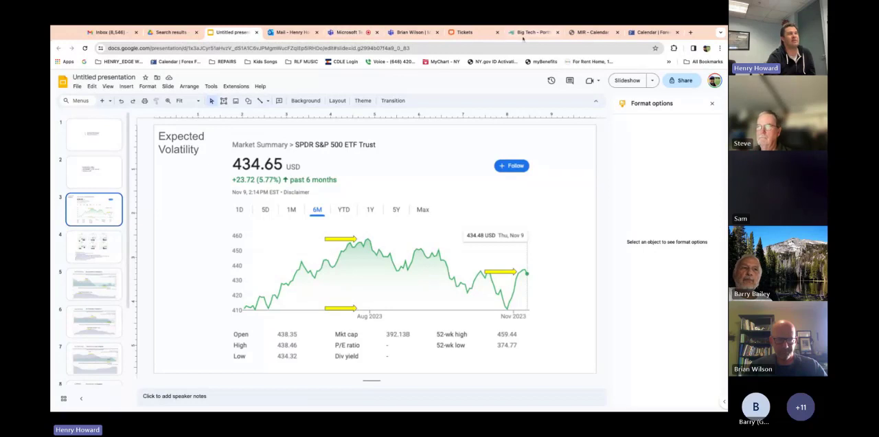
left_click(534, 33)
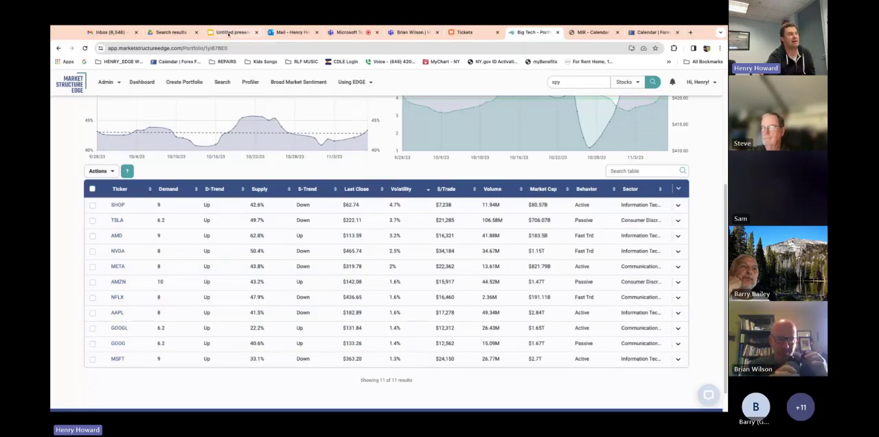
left_click(230, 32)
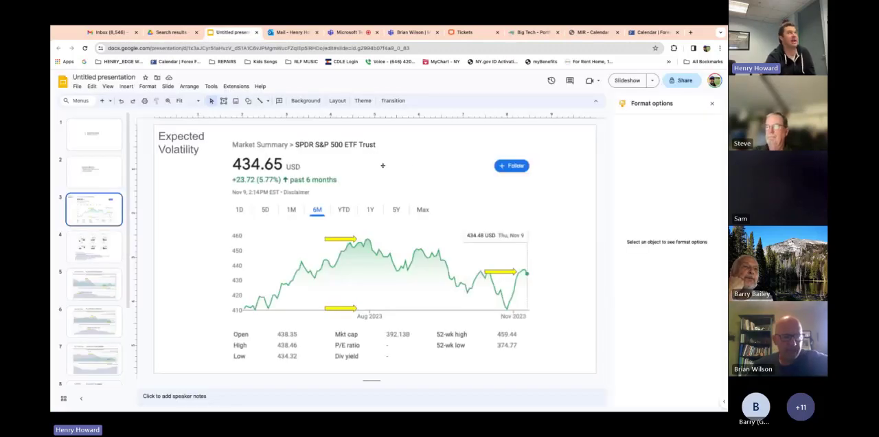
mouse_move(514, 213)
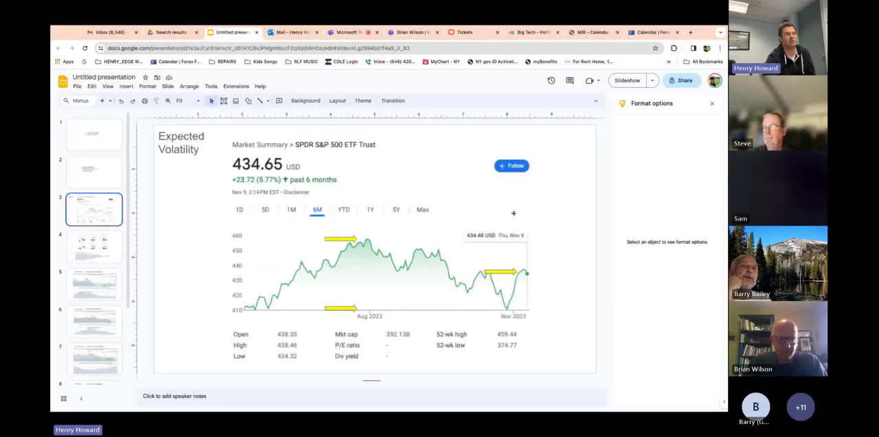
mouse_move(546, 214)
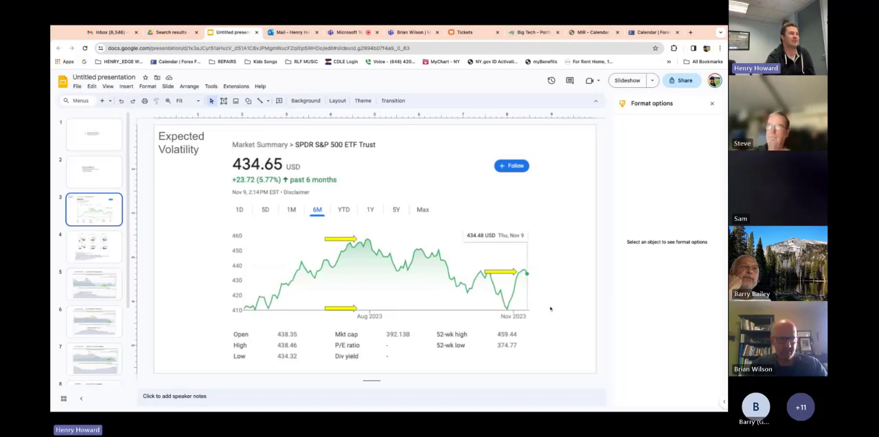
mouse_move(572, 278)
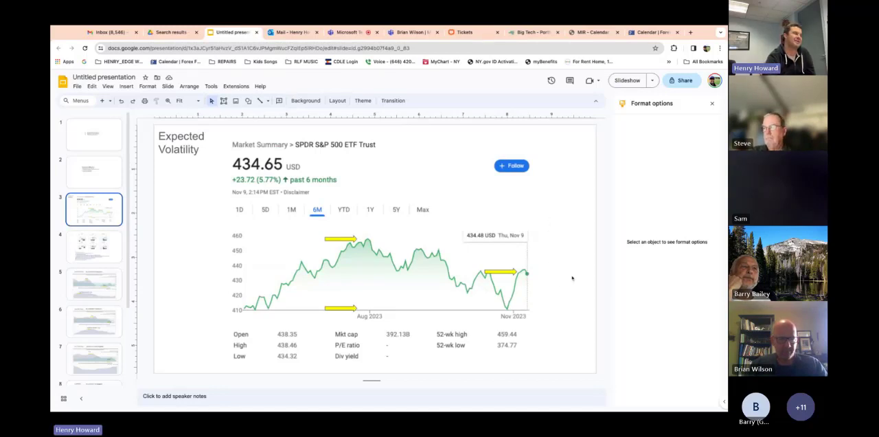
mouse_move(632, 336)
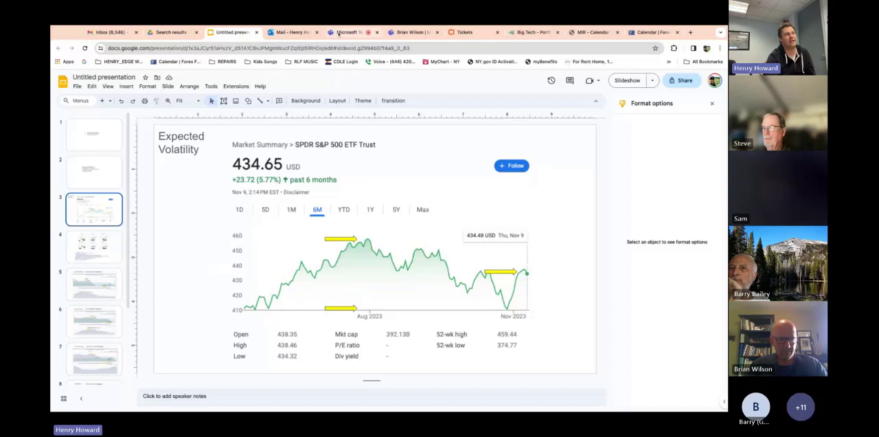
Bring back the Big Tech table ranked by volatility, with AMZN at 1.6%
left_click(352, 32)
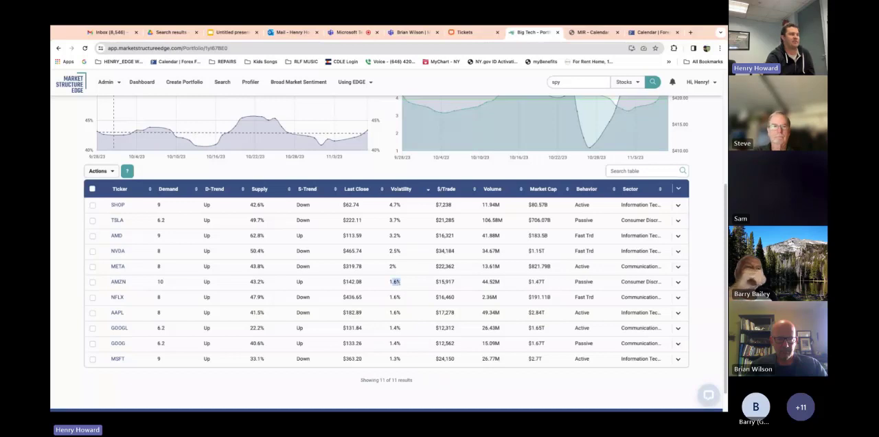
mouse_move(431, 230)
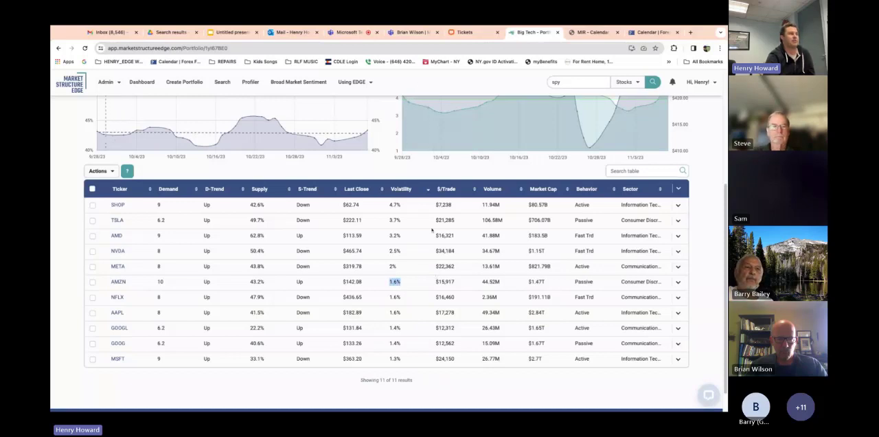
mouse_move(431, 230)
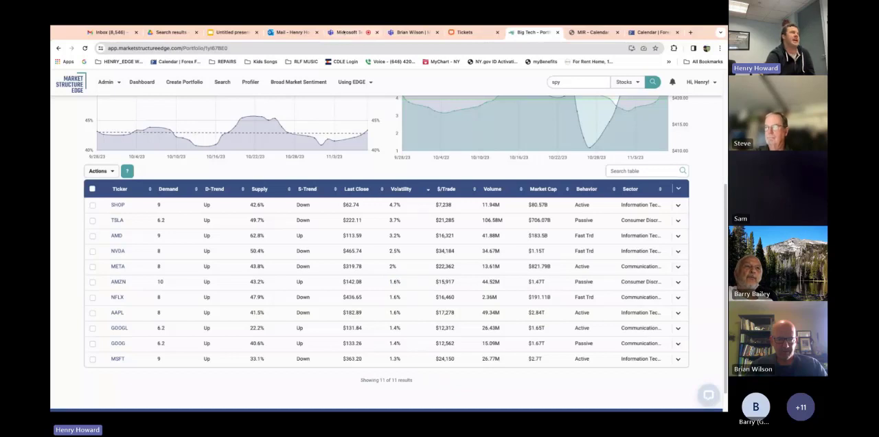
Revisit the Expected Volatility slide, then go back to the volatility-ranked Big Tech table
left_click(232, 33)
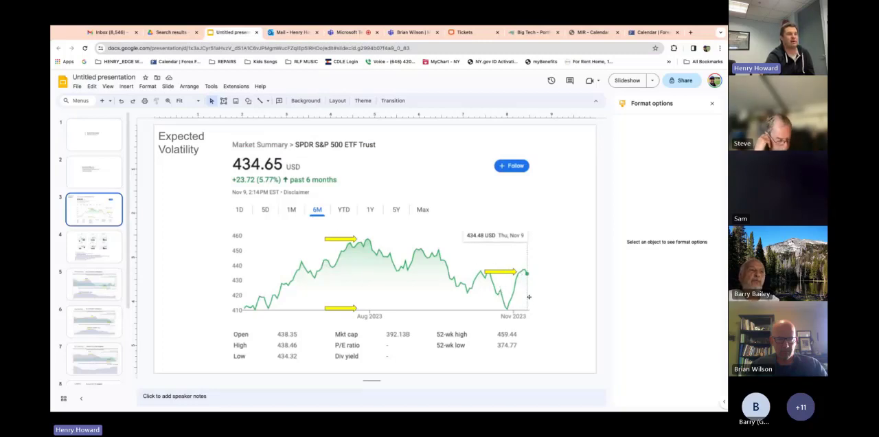
mouse_move(515, 288)
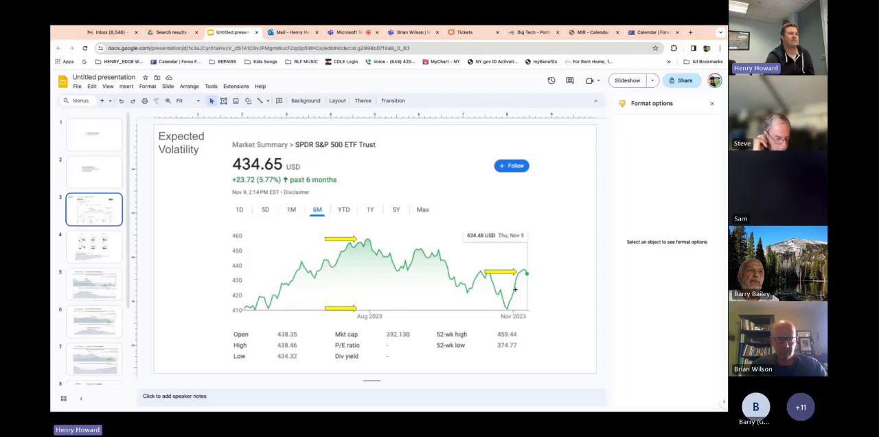
mouse_move(455, 264)
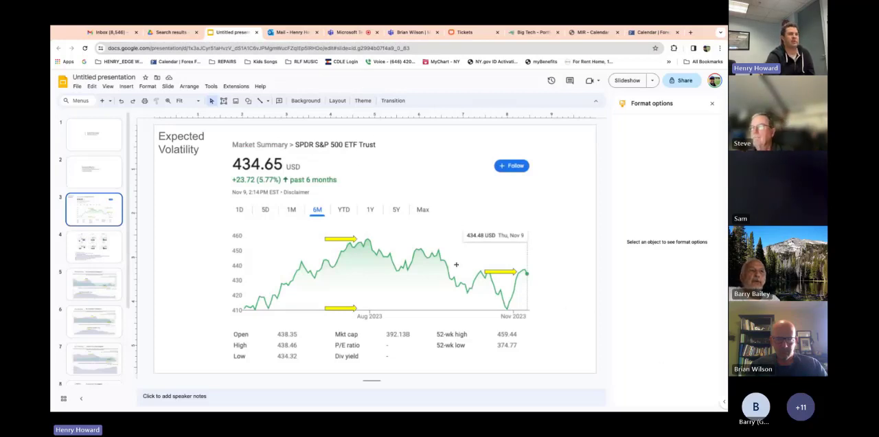
mouse_move(458, 274)
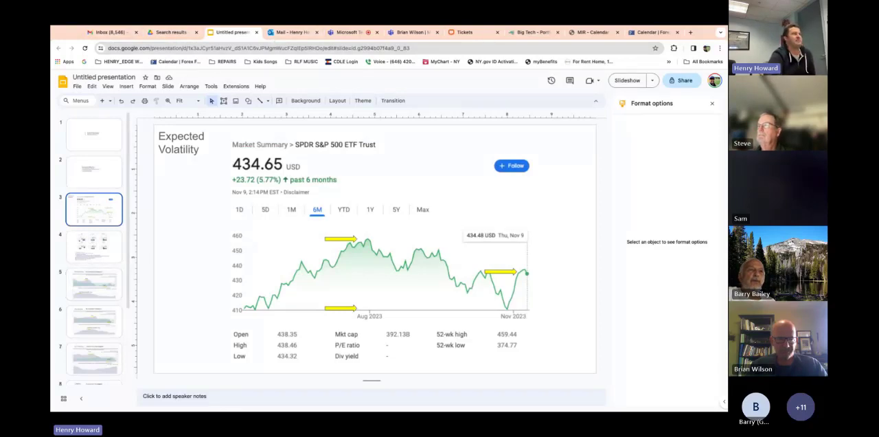
left_click(353, 32)
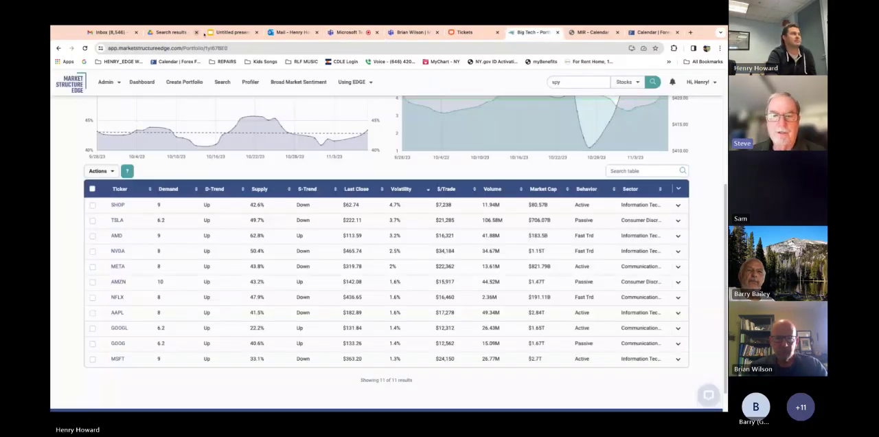
Return to the Big Tech portfolio and reorder its holdings by demand, AMZN on top
left_click(232, 32)
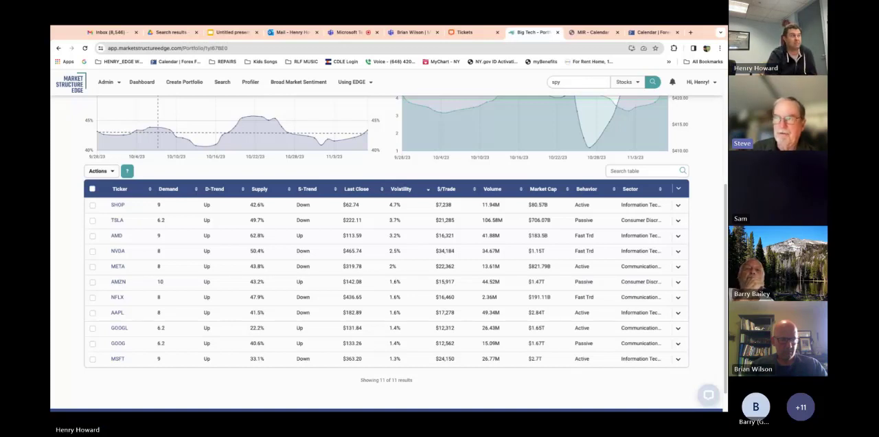
left_click(167, 189)
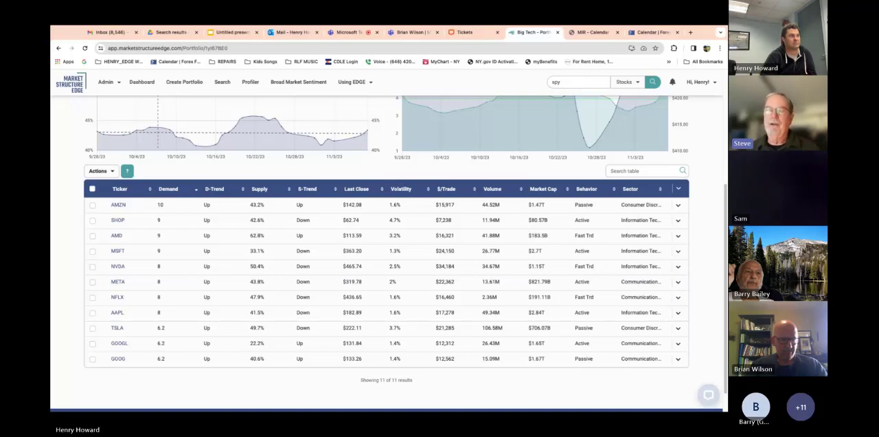
mouse_move(426, 234)
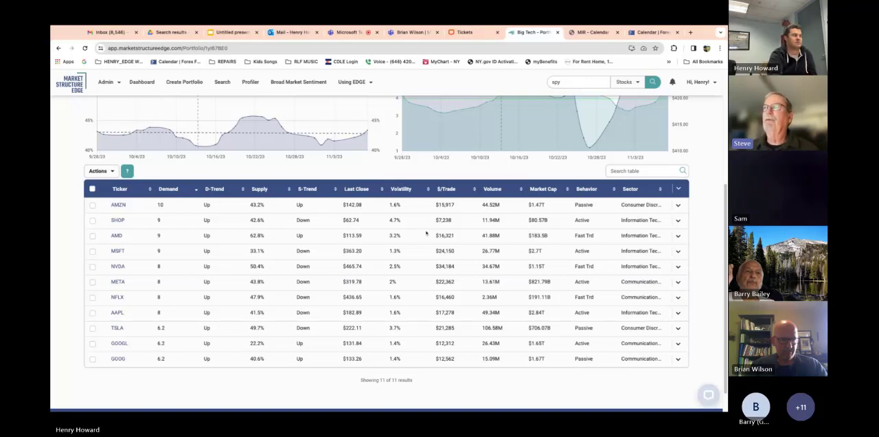
mouse_move(271, 394)
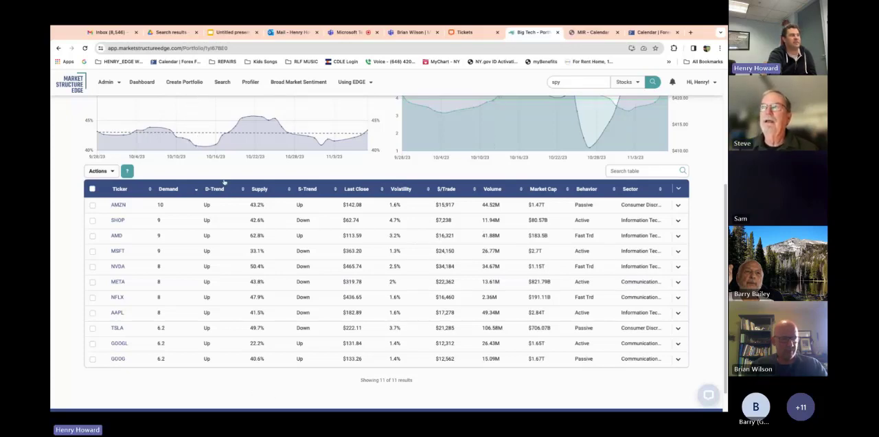
Review the Big Tech sentiment charts and demand-ranked table, then start a Dynamic Portfolio
scroll("up", 3)
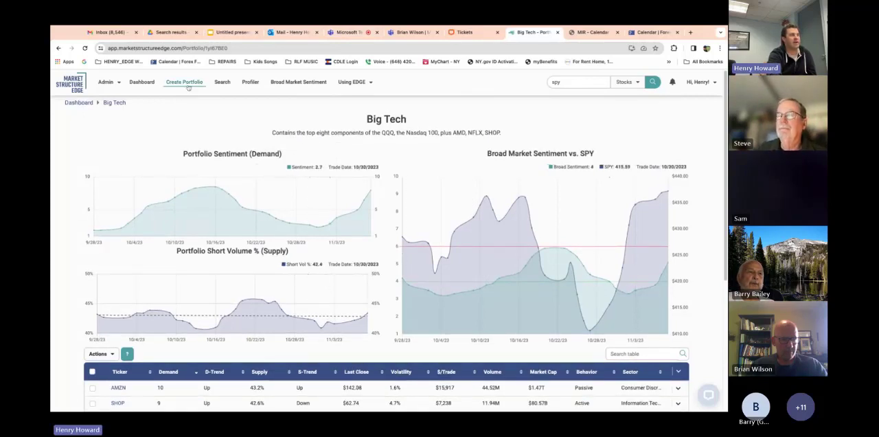
scroll("down", 3)
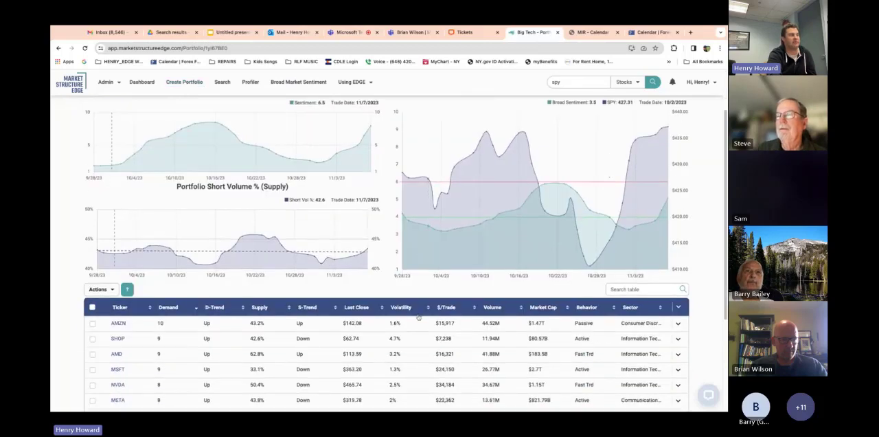
scroll("down", 3)
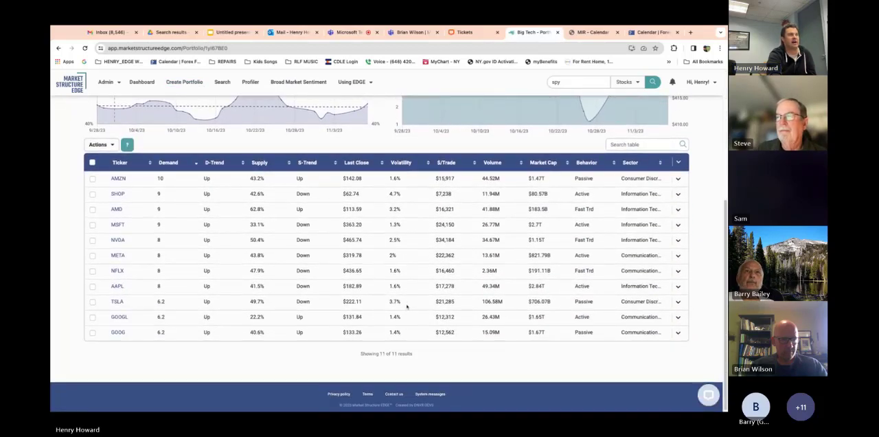
scroll("up", 3)
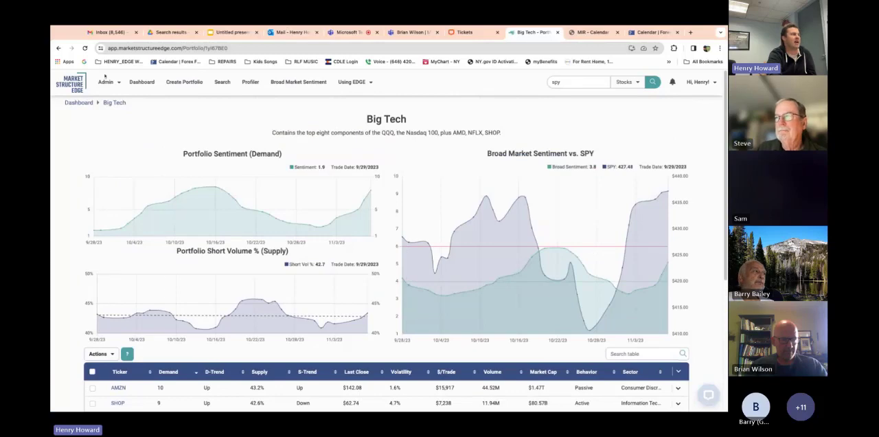
scroll("down", 3)
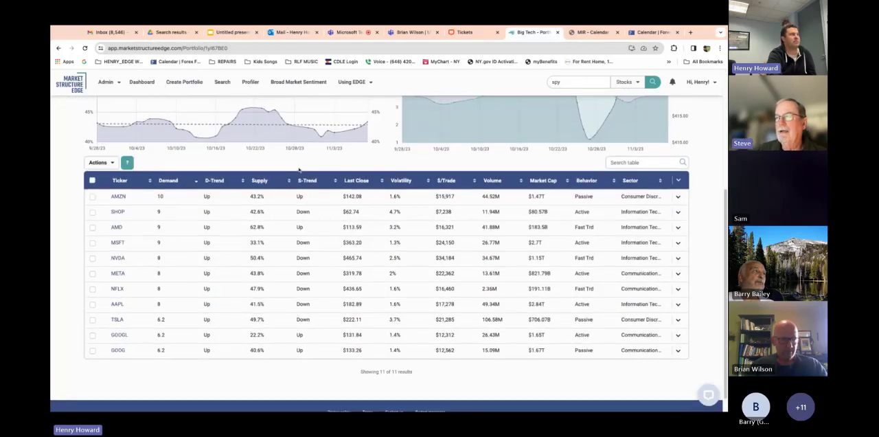
scroll("down", 3)
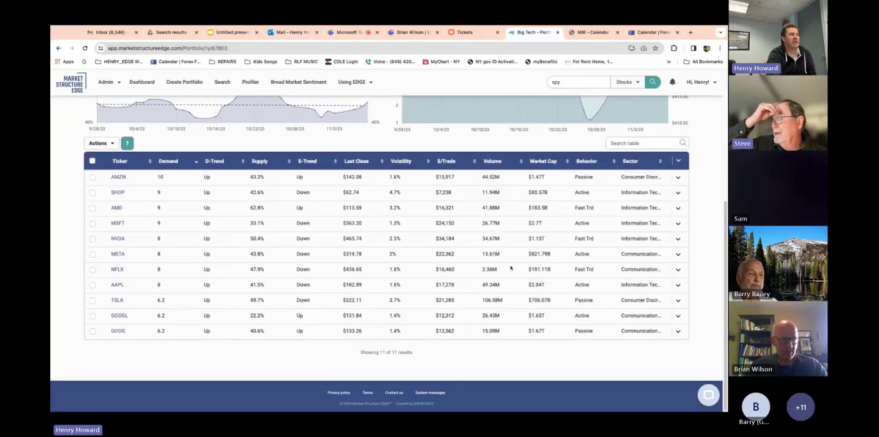
mouse_move(472, 230)
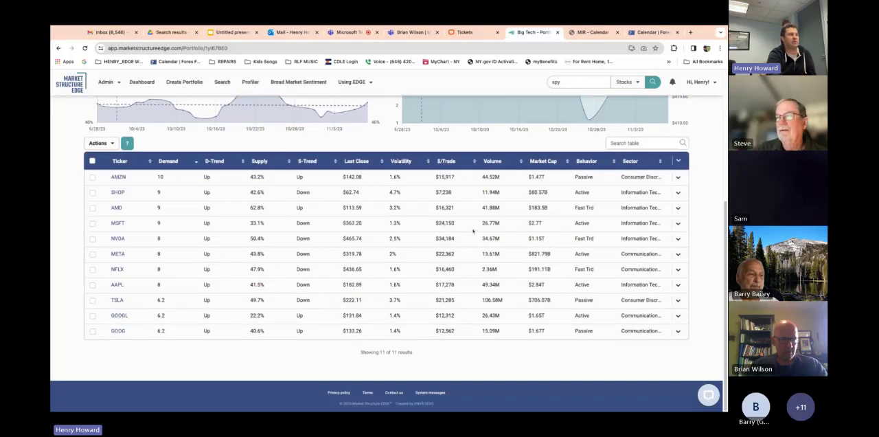
mouse_move(232, 187)
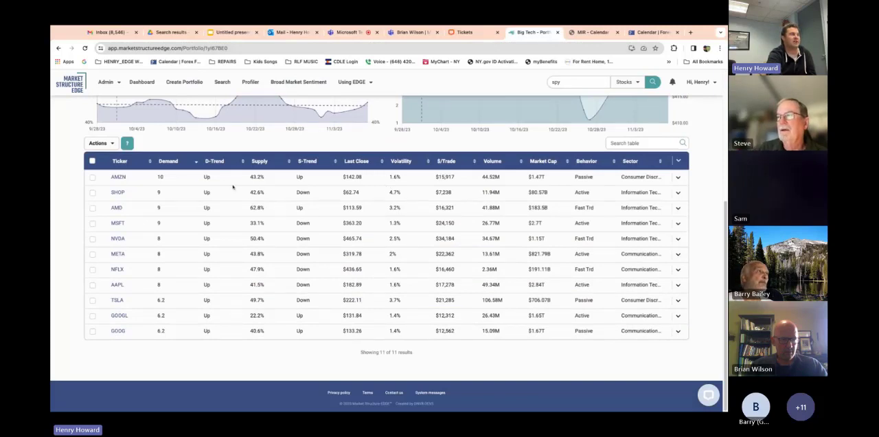
left_click(184, 82)
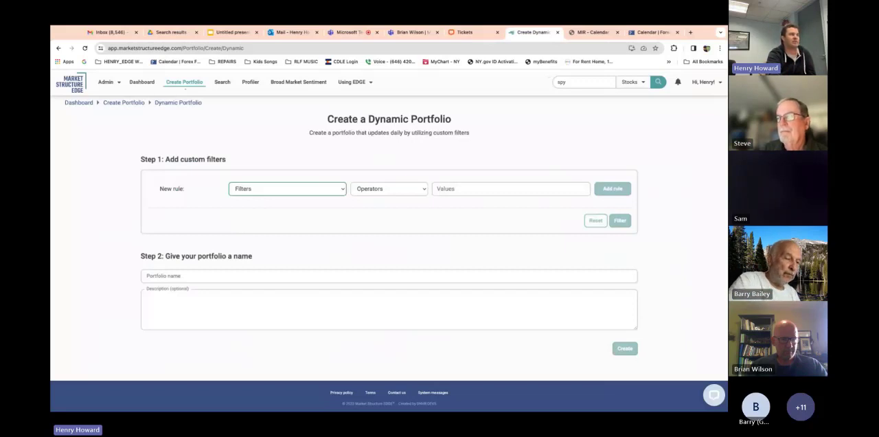
Add a rule filtering Short Volume % (Supply) less or equal, then return to the dashboard
left_click(286, 188)
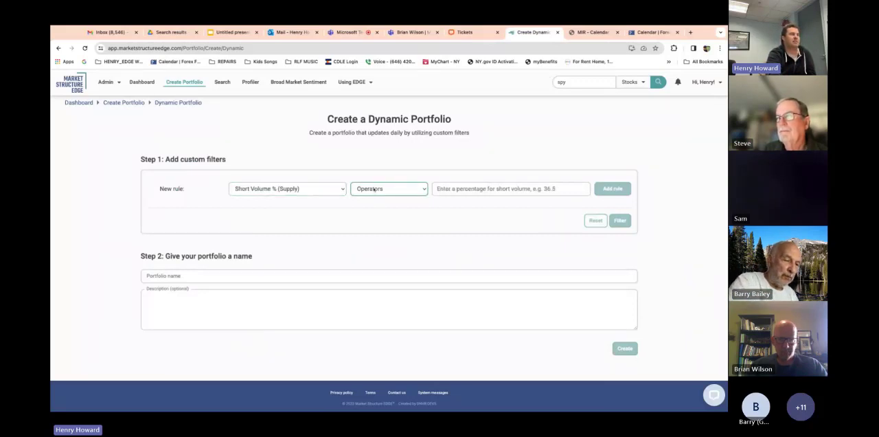
left_click(387, 188)
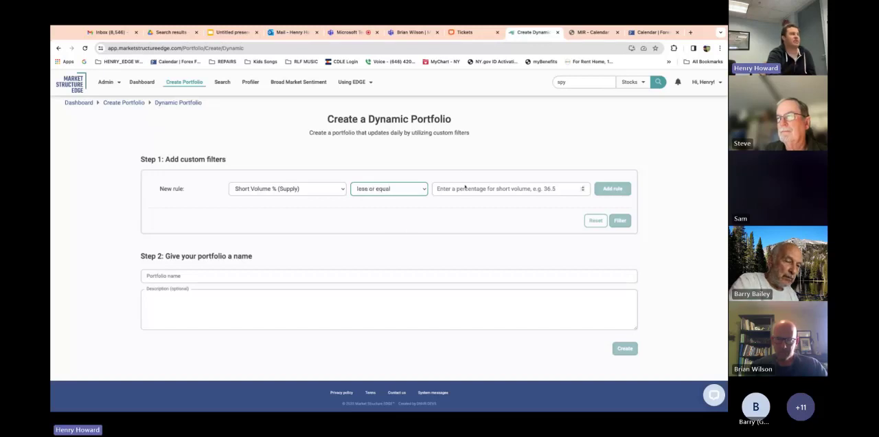
left_click(142, 81)
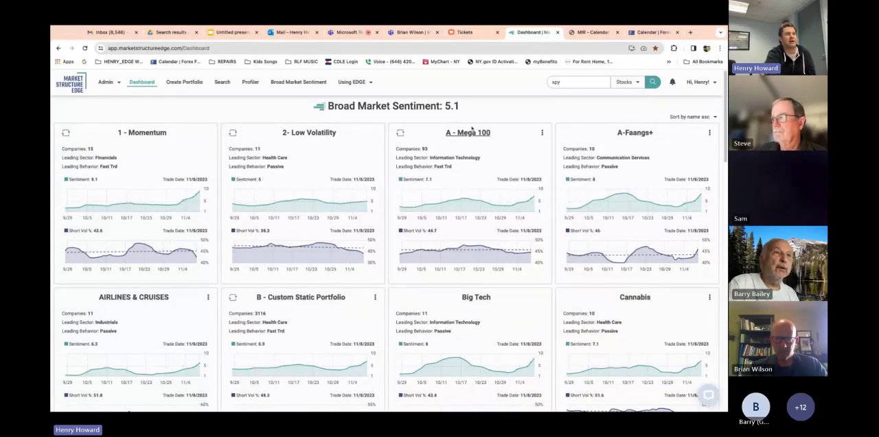
left_click(467, 131)
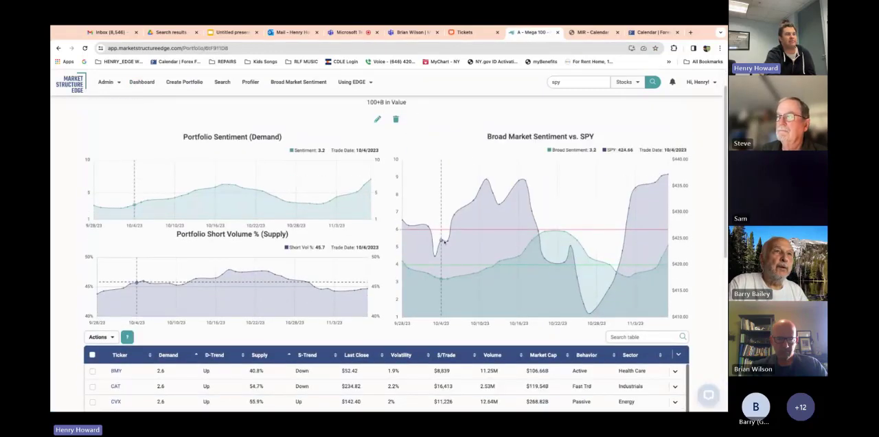
scroll("down", 3)
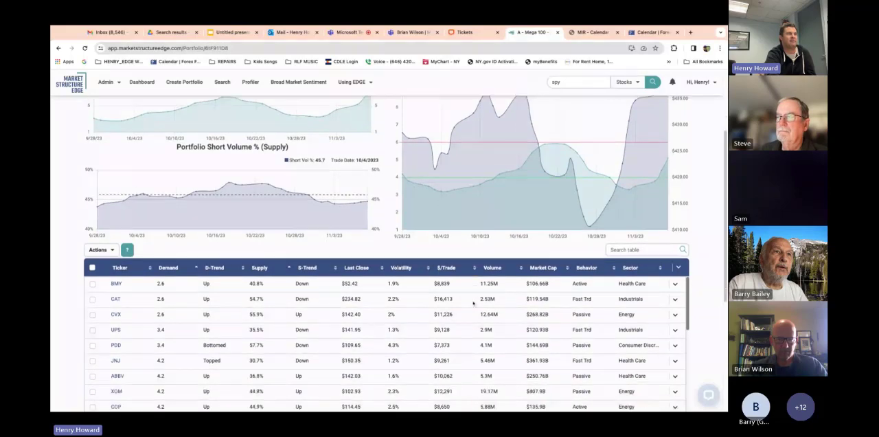
scroll("up", 3)
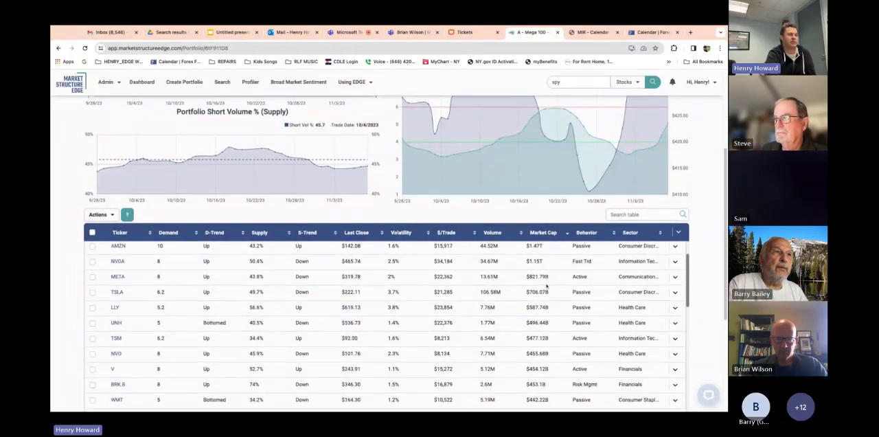
scroll("down", 3)
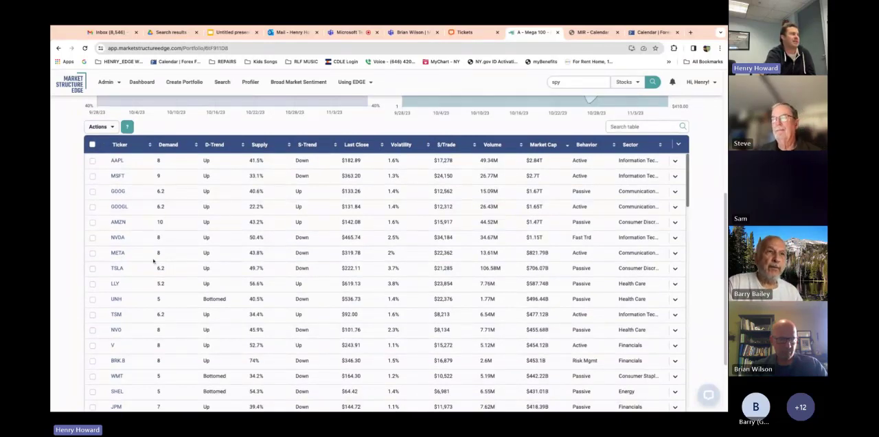
left_click(169, 144)
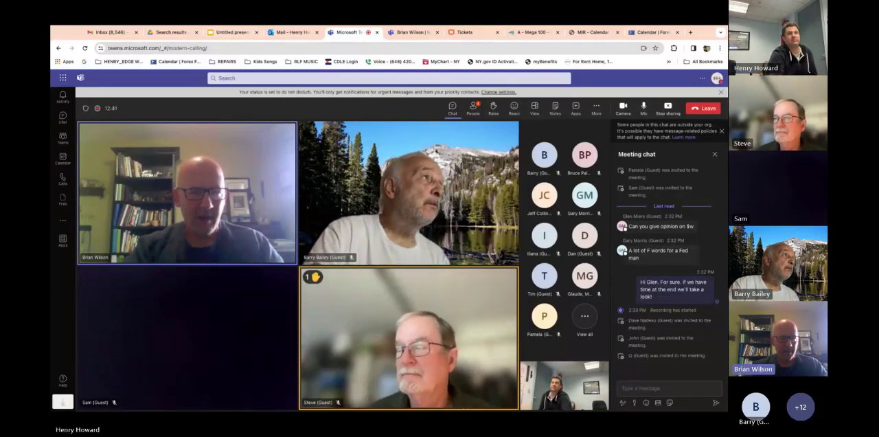
mouse_move(667, 105)
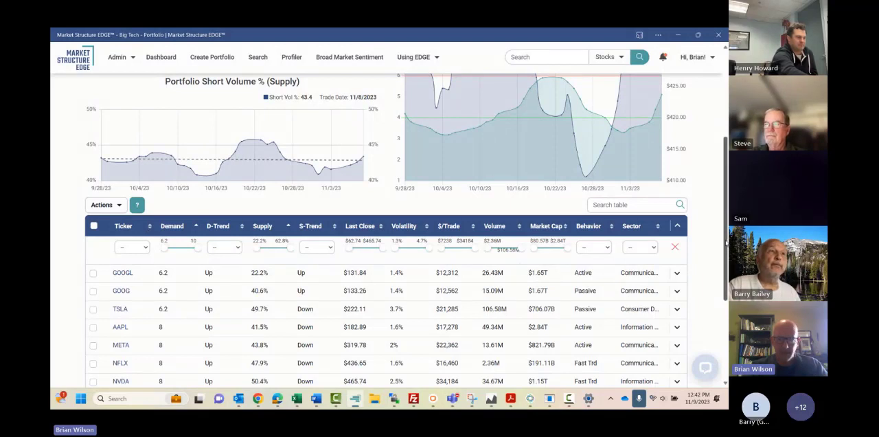
Show the Big Tech table filters and raise the minimum Supply to about 33.9%
scroll("up", 3)
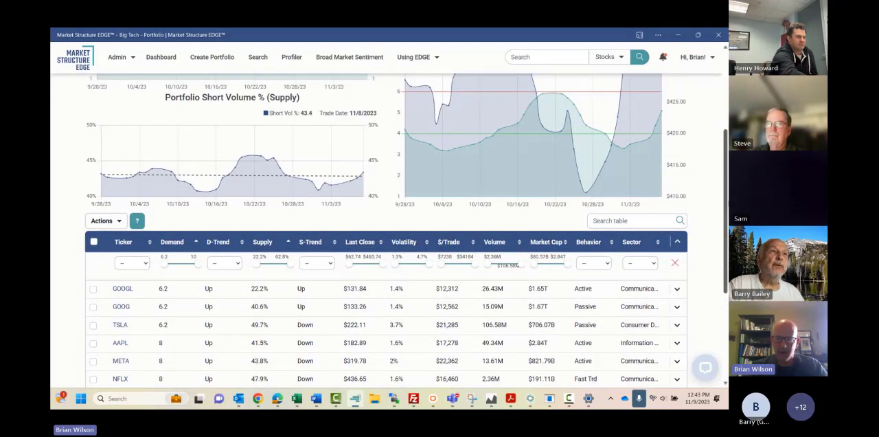
scroll("up", 3)
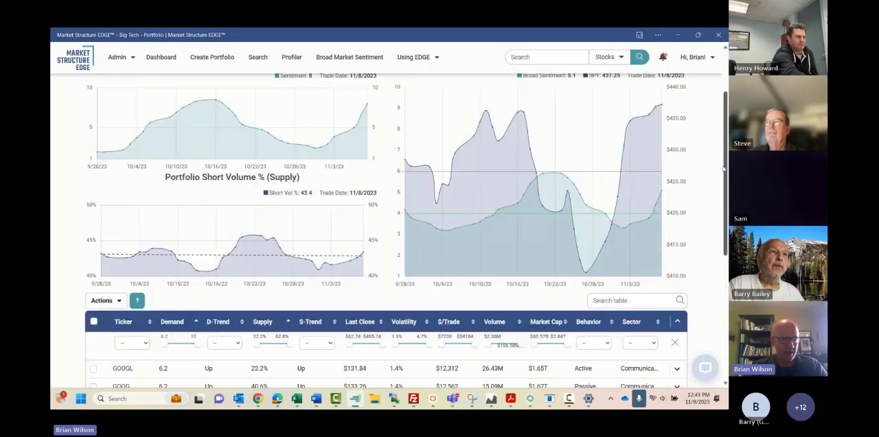
scroll("down", 3)
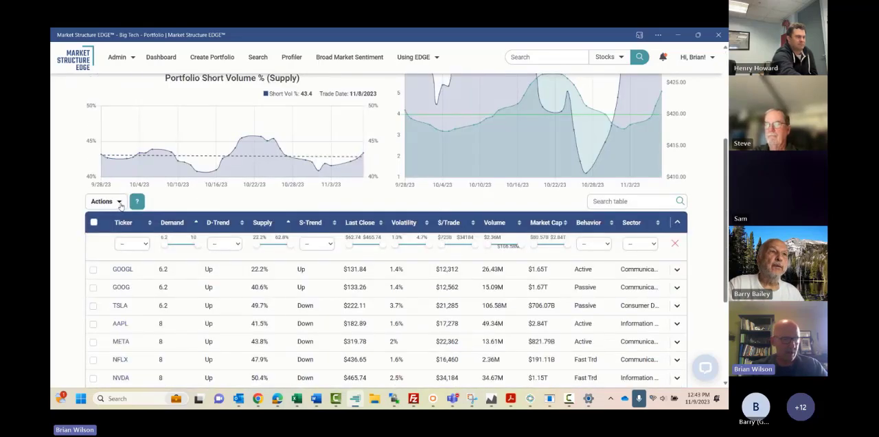
left_click(102, 201)
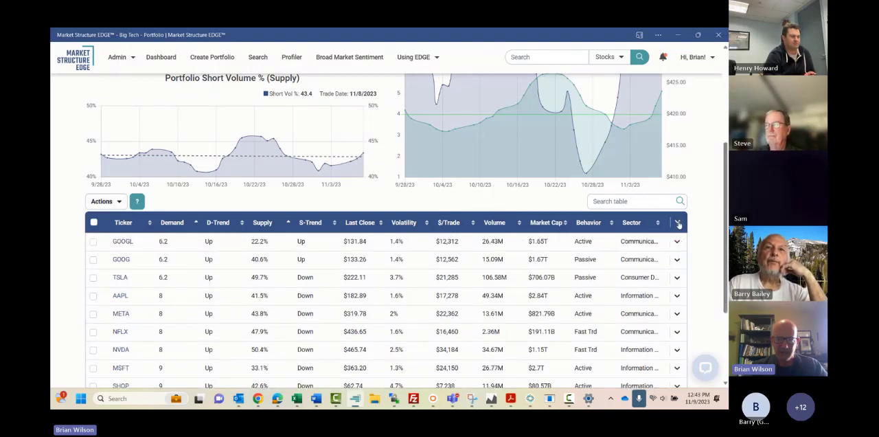
left_click(676, 222)
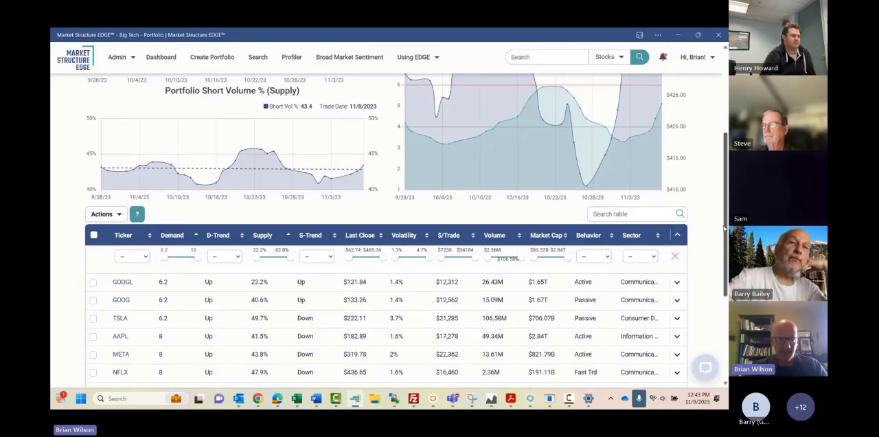
scroll("down", 3)
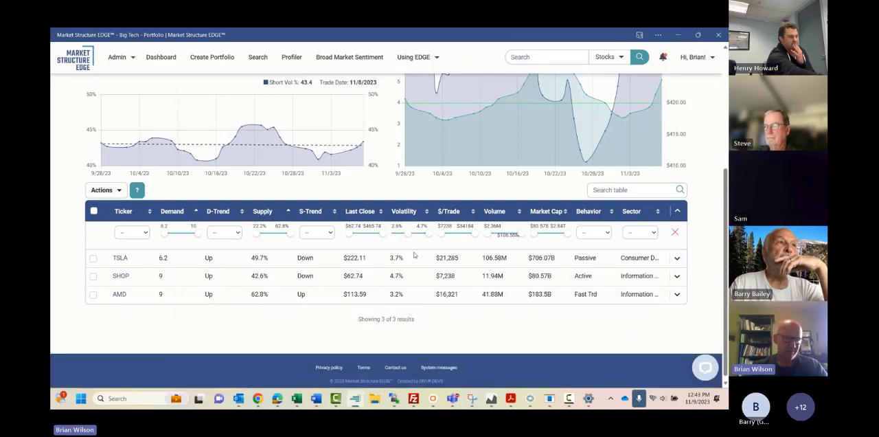
mouse_move(407, 241)
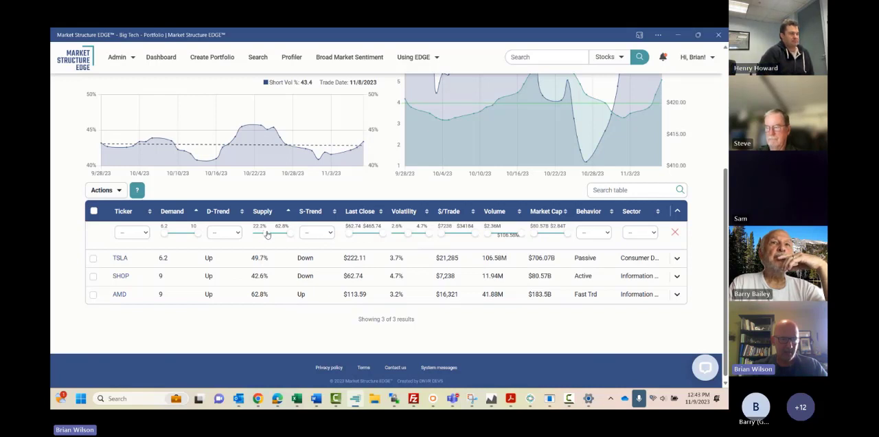
left_click_drag(241, 233, 258, 233)
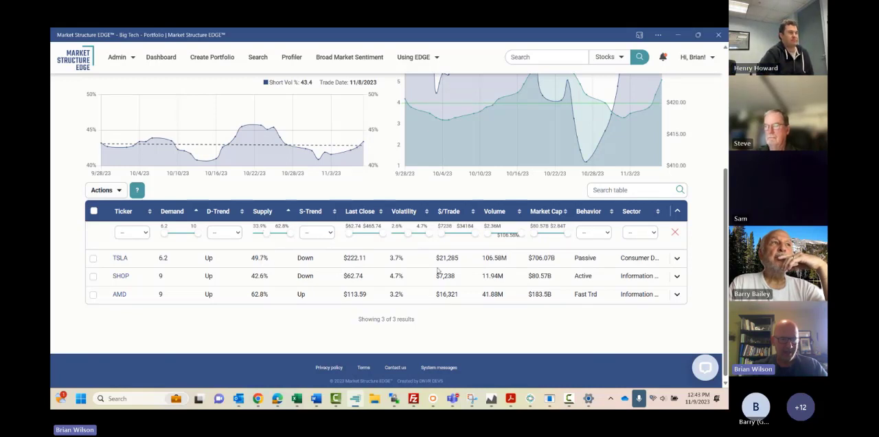
mouse_move(429, 273)
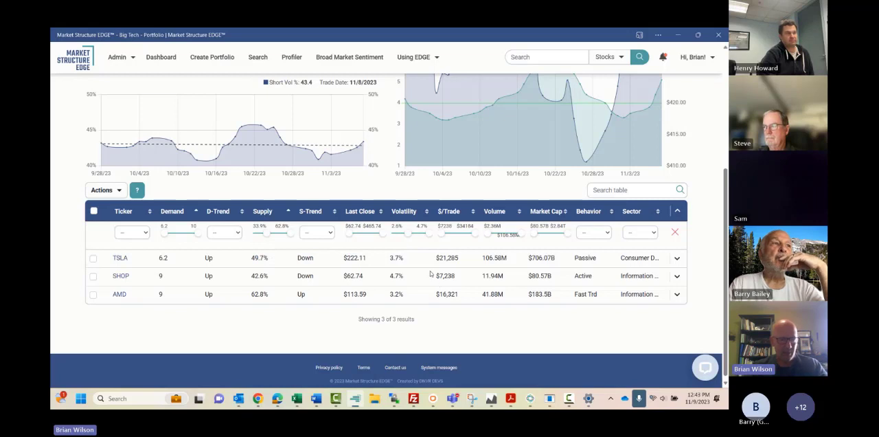
mouse_move(427, 262)
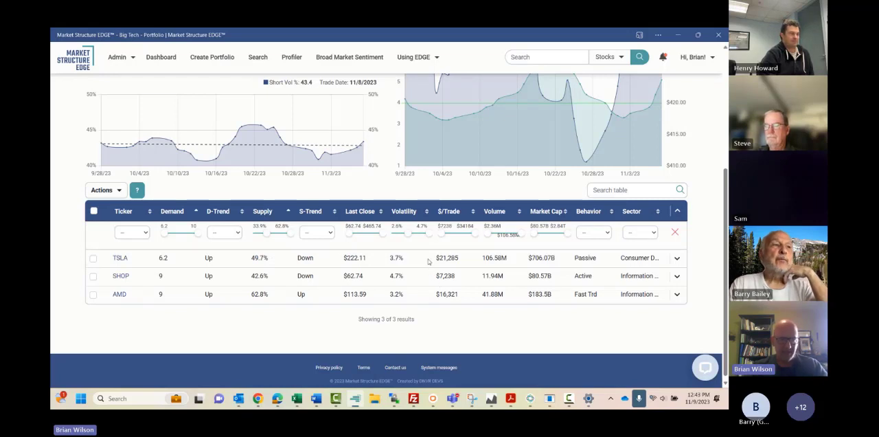
mouse_move(407, 238)
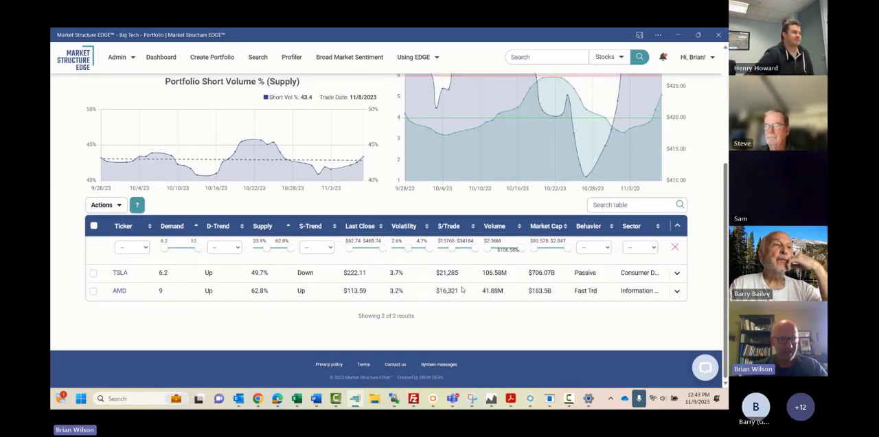
mouse_move(263, 267)
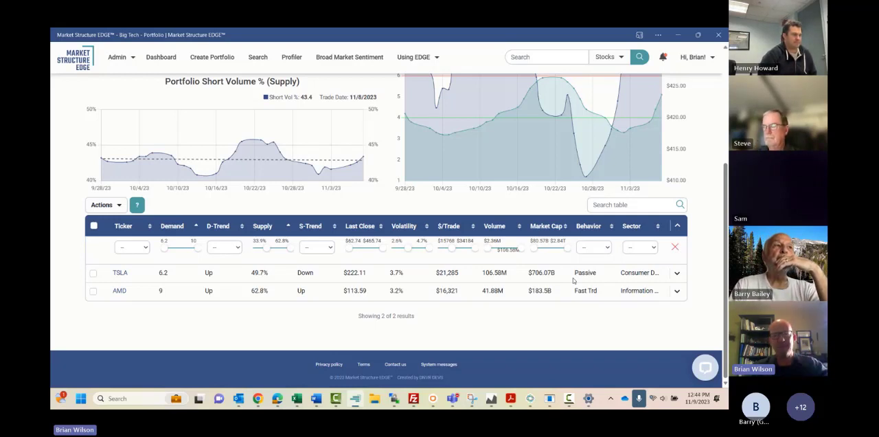
mouse_move(573, 279)
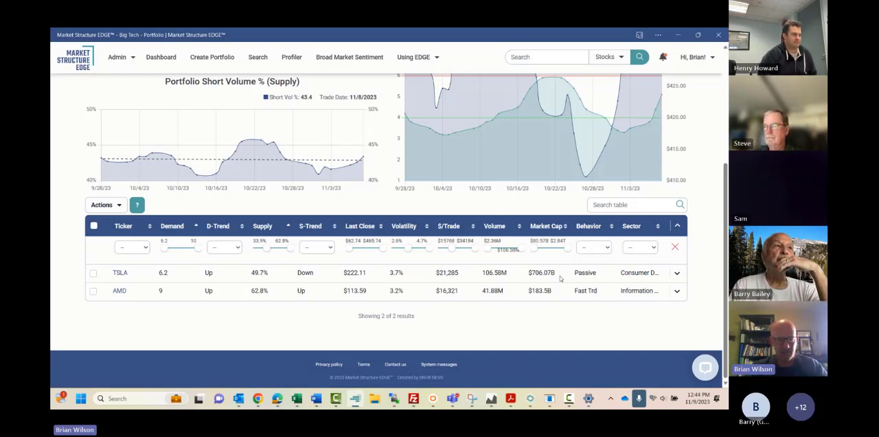
mouse_move(501, 271)
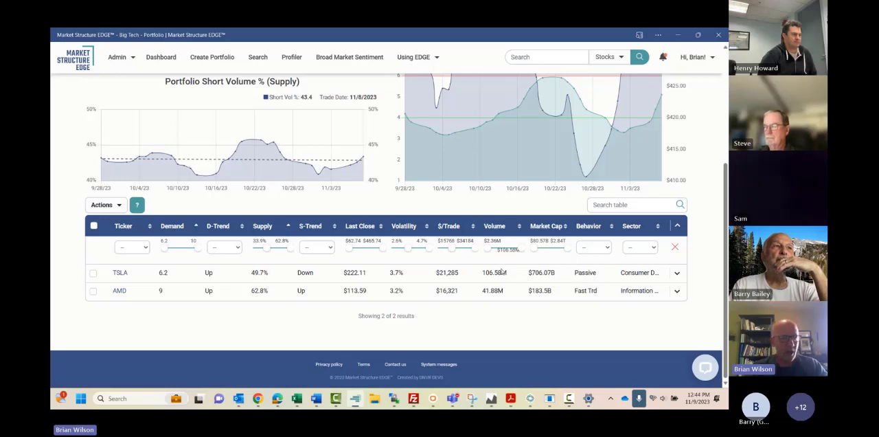
mouse_move(495, 252)
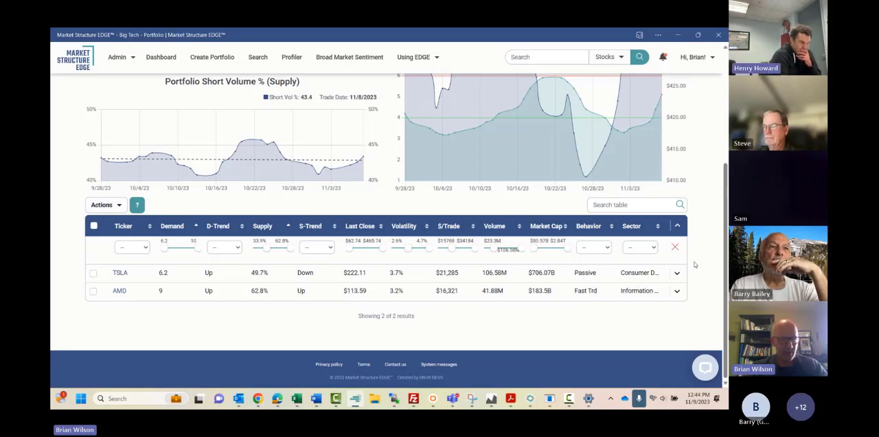
mouse_move(674, 247)
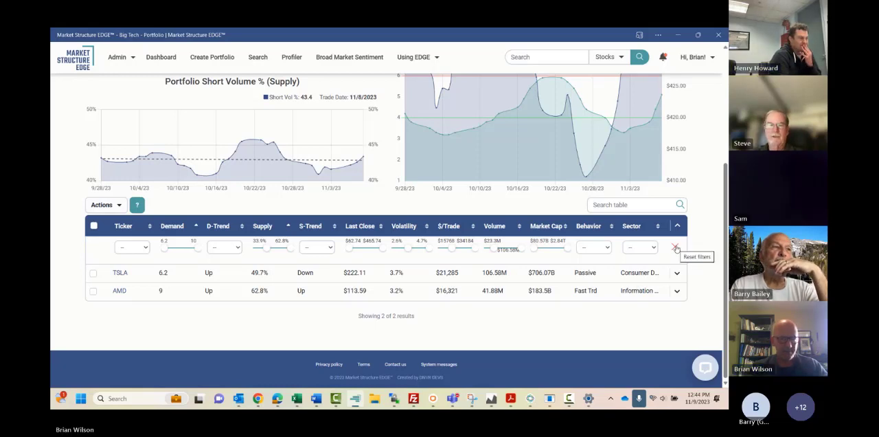
Reset all Big Tech table filters and hide the filter controls
left_click(675, 247)
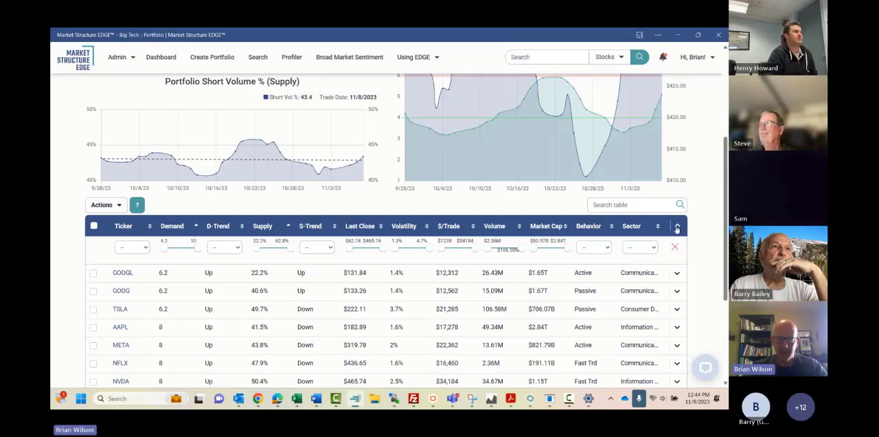
left_click(676, 226)
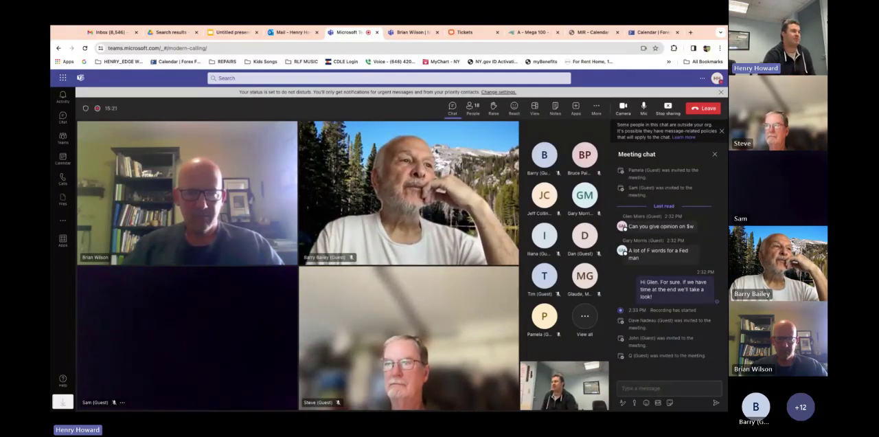
Open the July–December 2023 planning calendar slide, check Teams, and return to the presentation
left_click(230, 31)
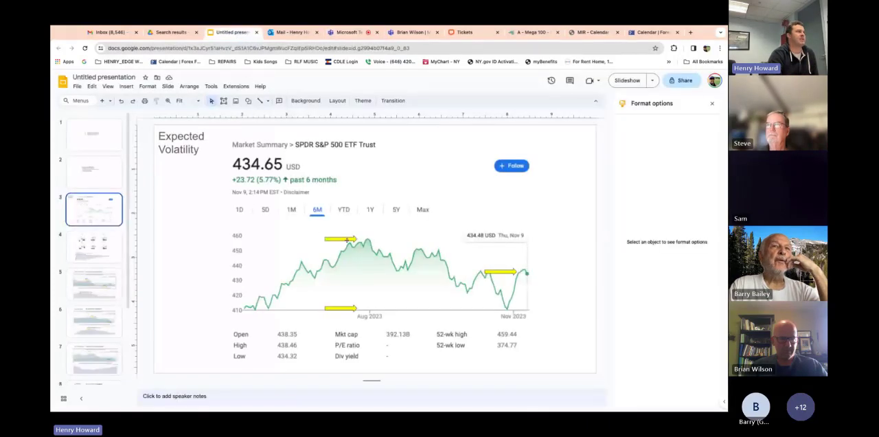
left_click(94, 246)
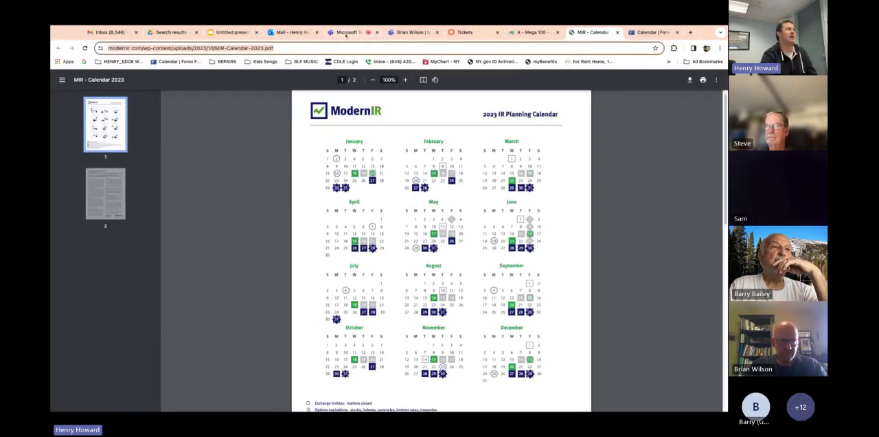
left_click(351, 31)
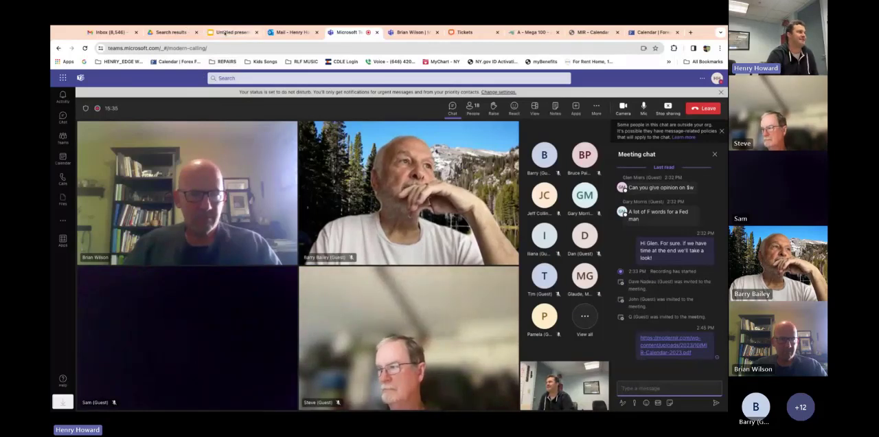
left_click(230, 31)
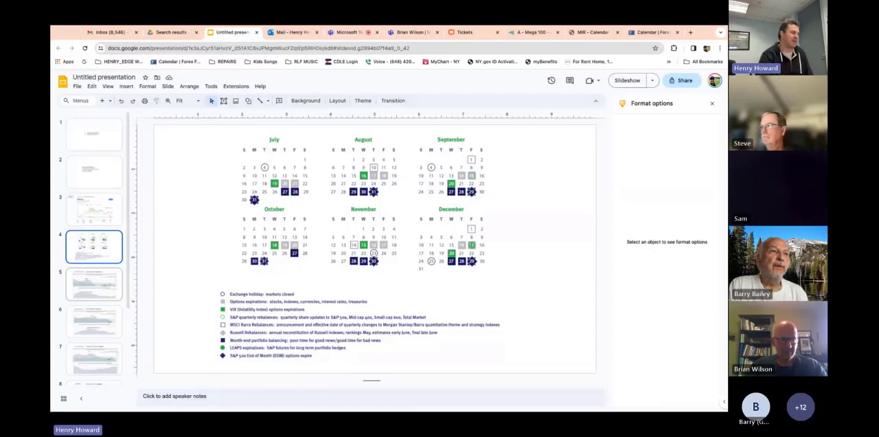
left_click(94, 283)
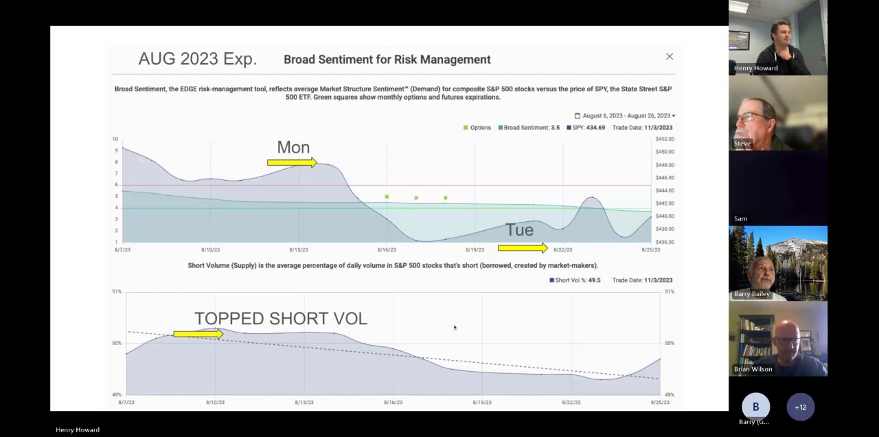
mouse_move(248, 307)
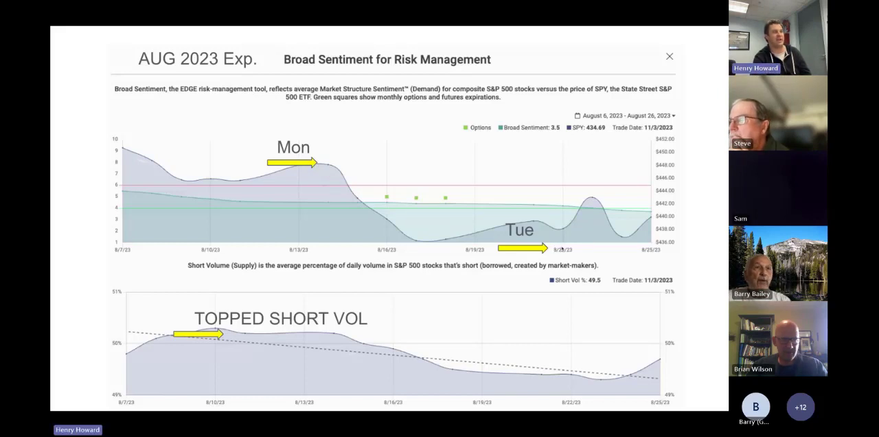
mouse_move(573, 204)
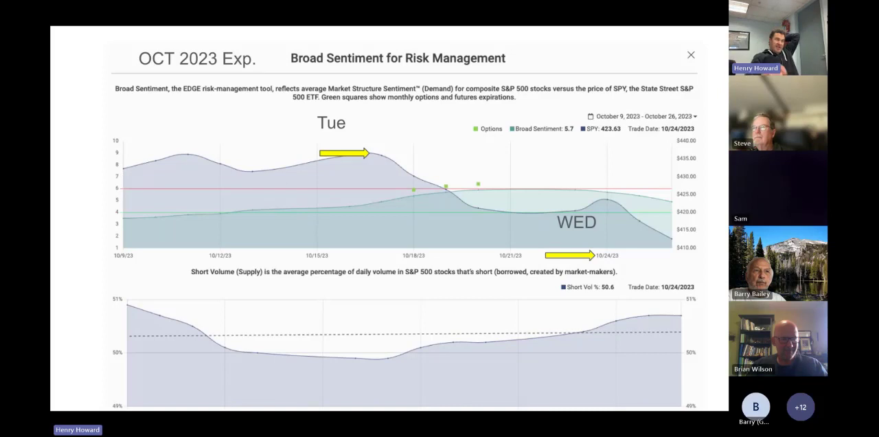
mouse_move(272, 203)
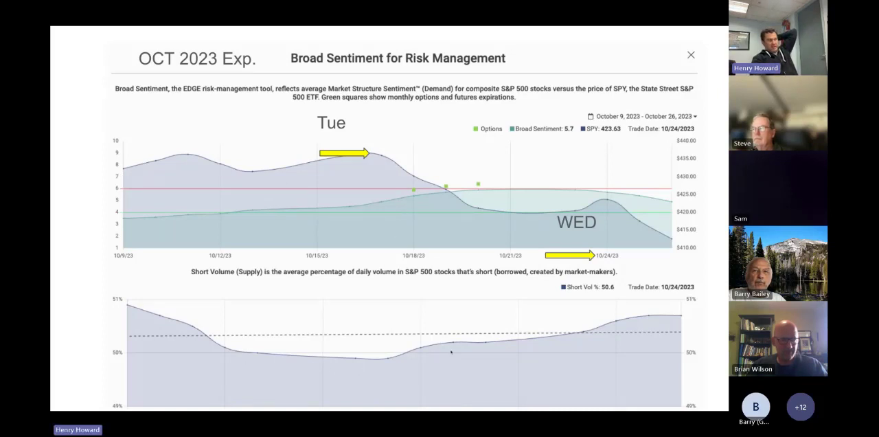
mouse_move(377, 362)
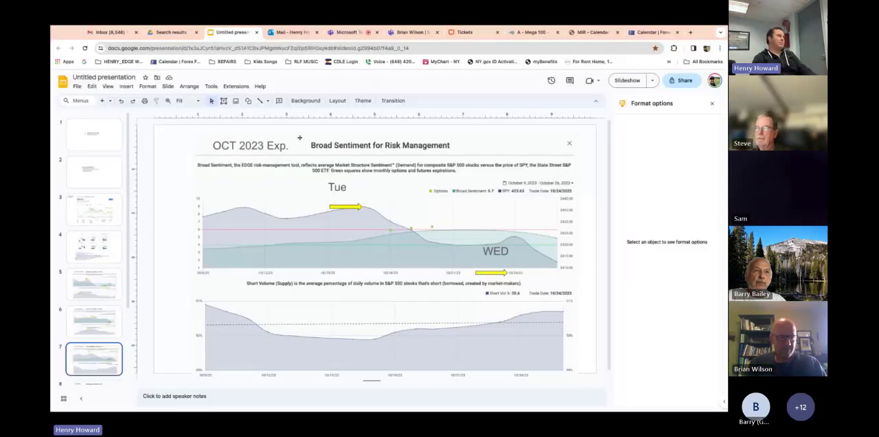
Exit the slideshow and move through slides 1, 10 and 7 to the September 2023 chart slide
left_click(94, 134)
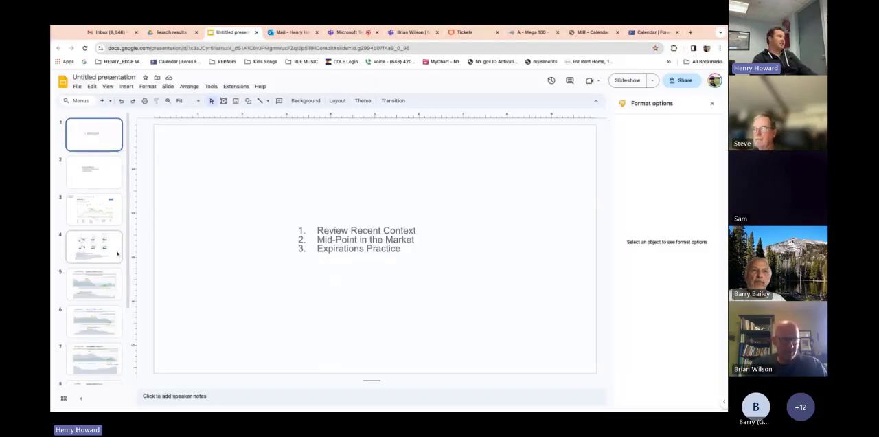
left_click(94, 365)
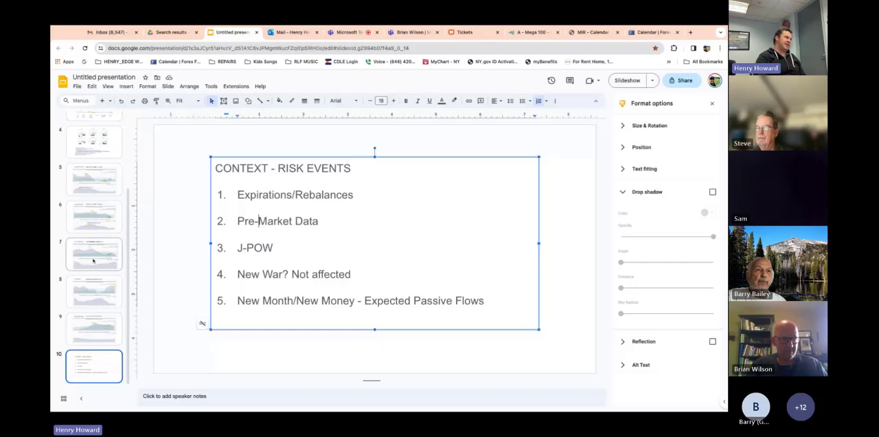
left_click(94, 254)
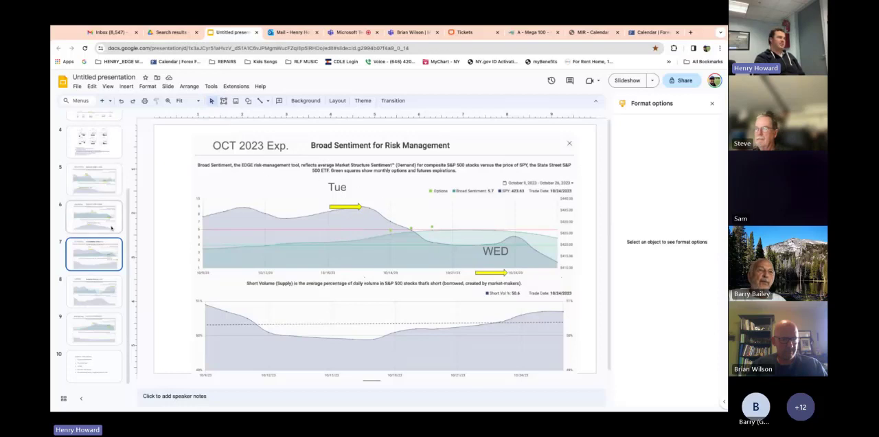
left_click(94, 216)
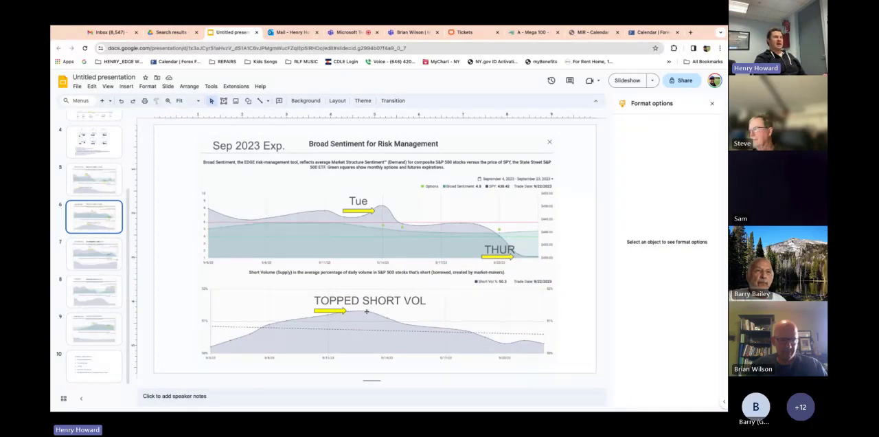
mouse_move(451, 245)
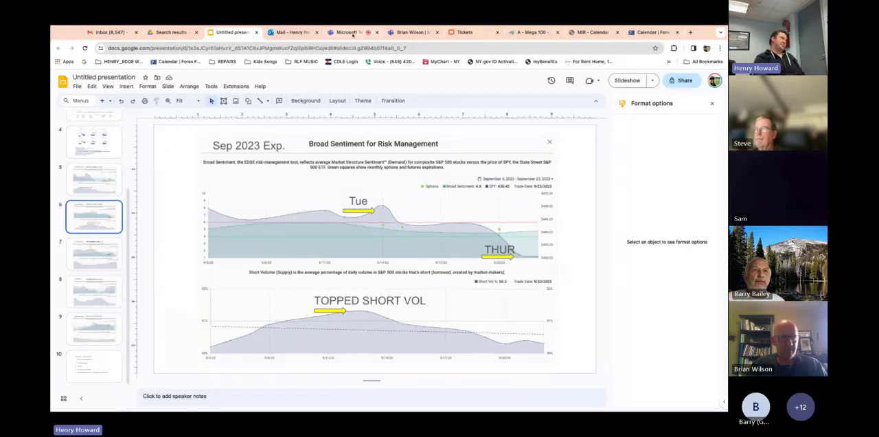
left_click(347, 32)
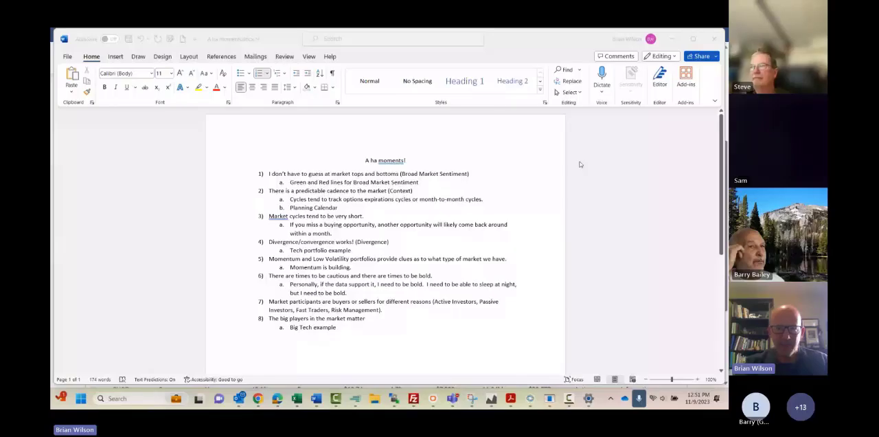
mouse_move(402, 357)
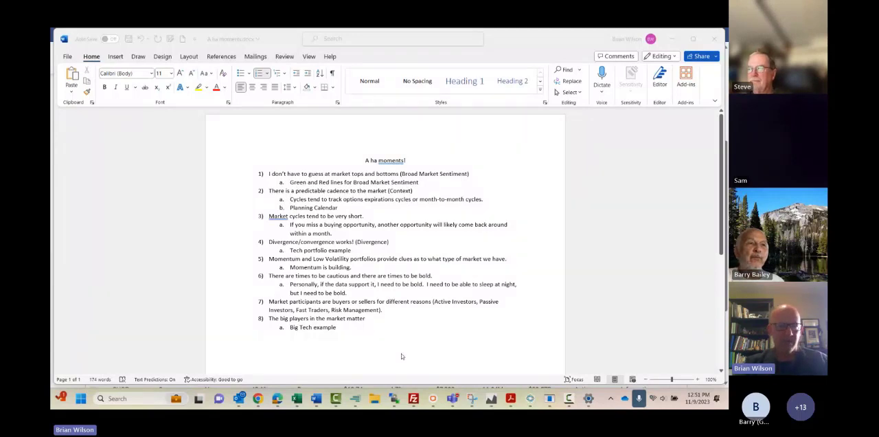
mouse_move(689, 277)
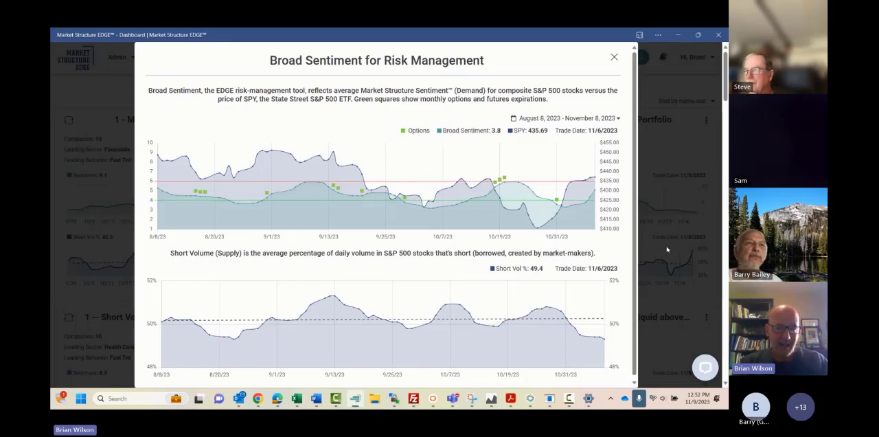
mouse_move(581, 215)
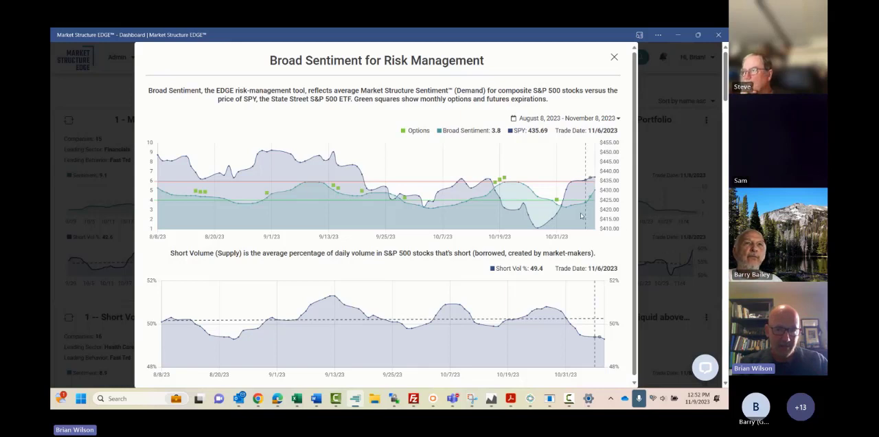
mouse_move(570, 199)
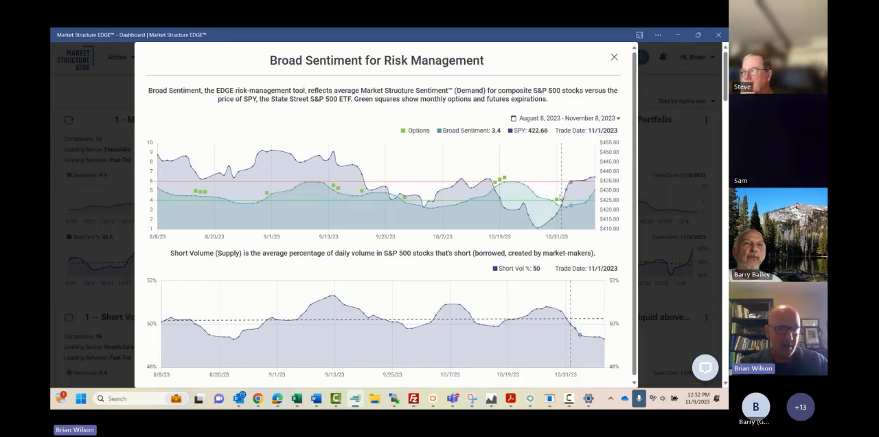
mouse_move(560, 199)
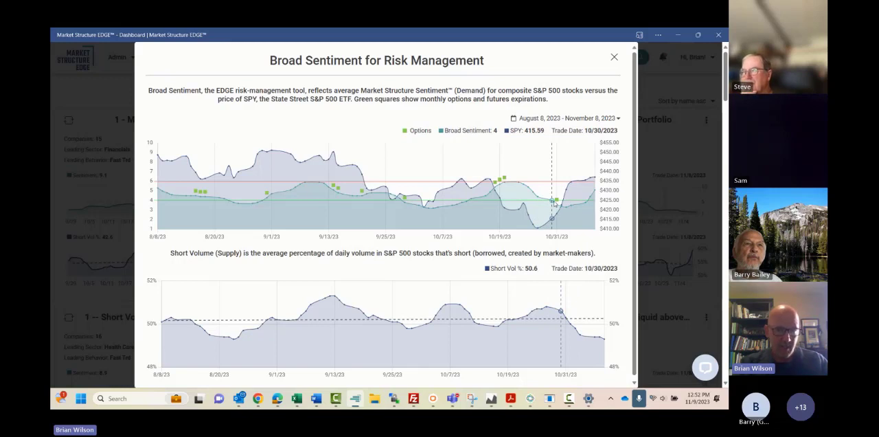
mouse_move(539, 226)
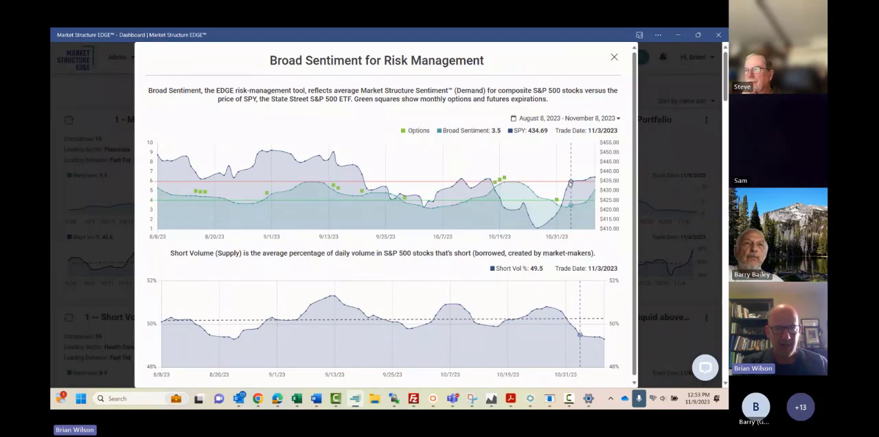
mouse_move(561, 199)
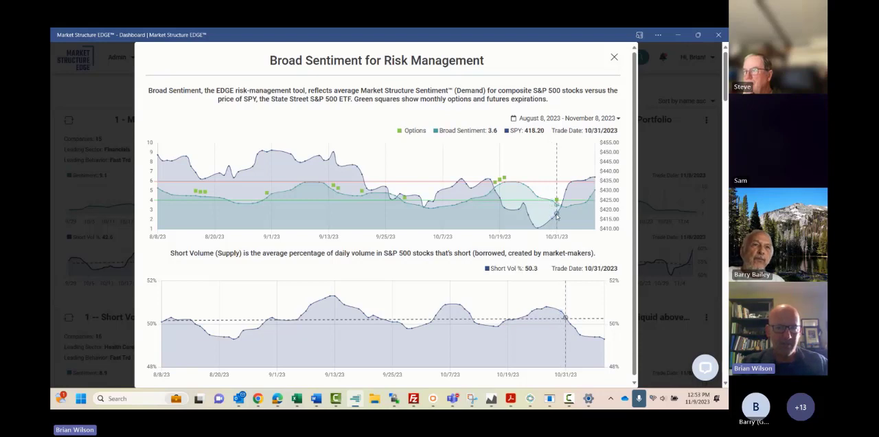
mouse_move(561, 206)
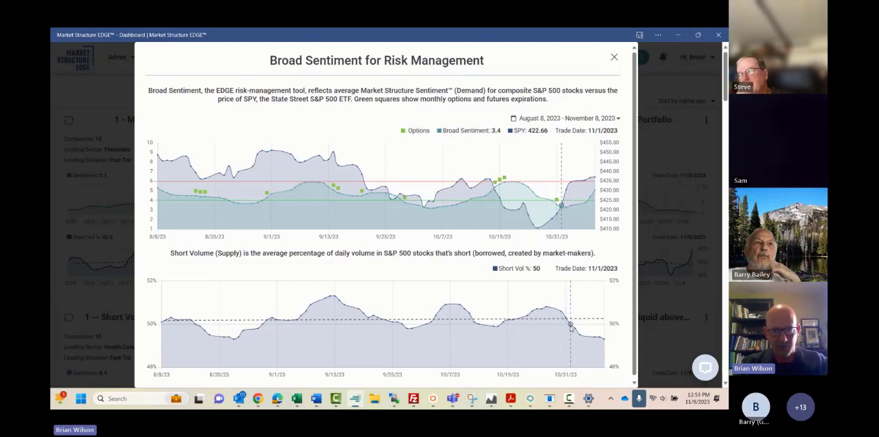
mouse_move(554, 315)
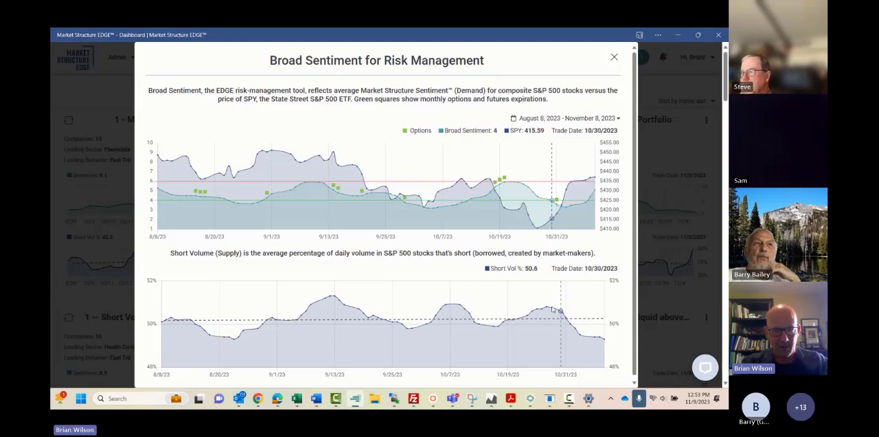
mouse_move(546, 305)
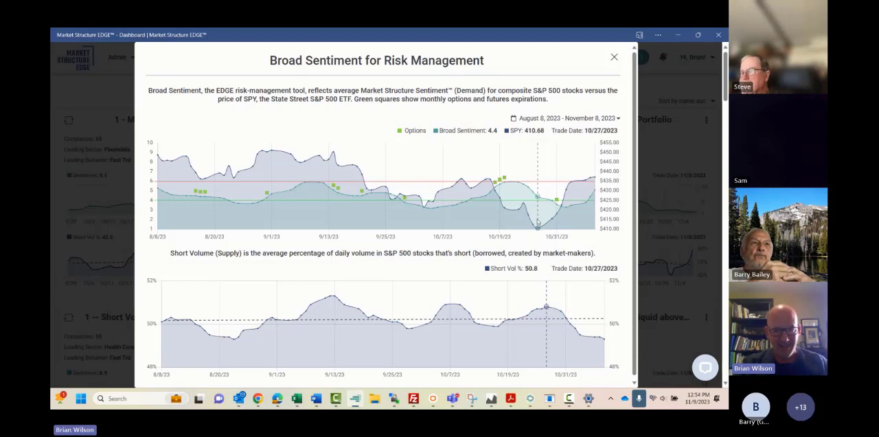
mouse_move(571, 183)
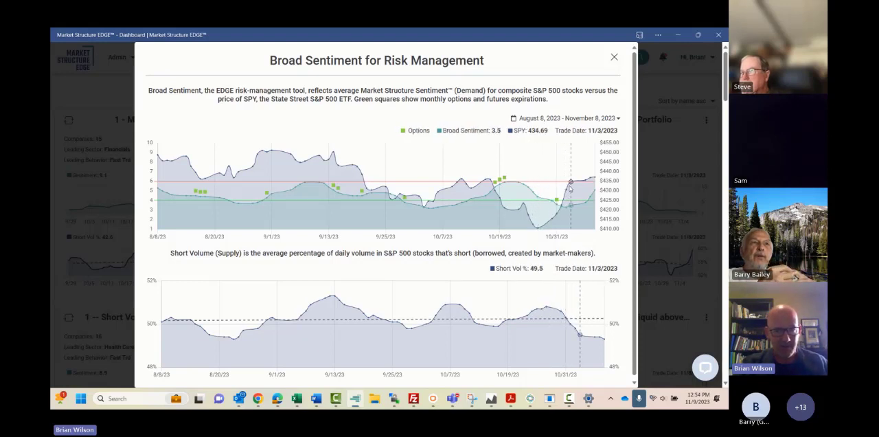
mouse_move(560, 202)
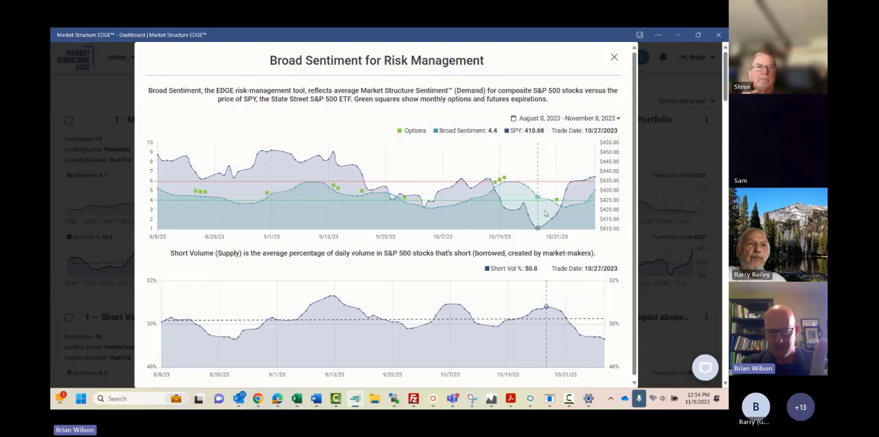
mouse_move(564, 189)
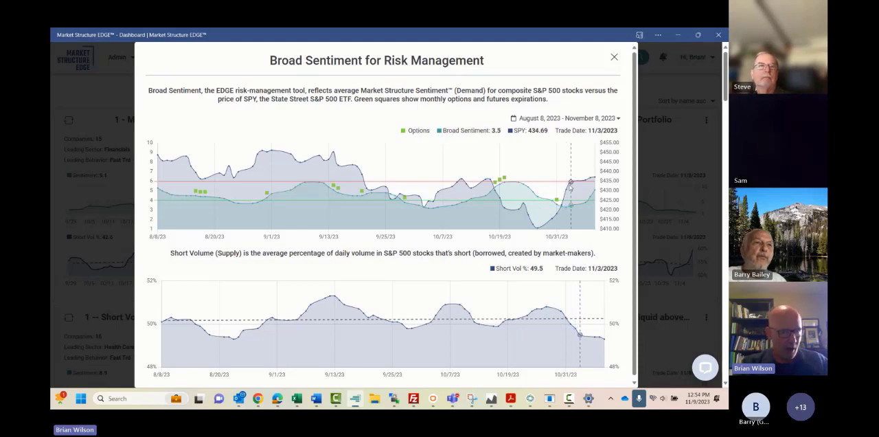
mouse_move(561, 199)
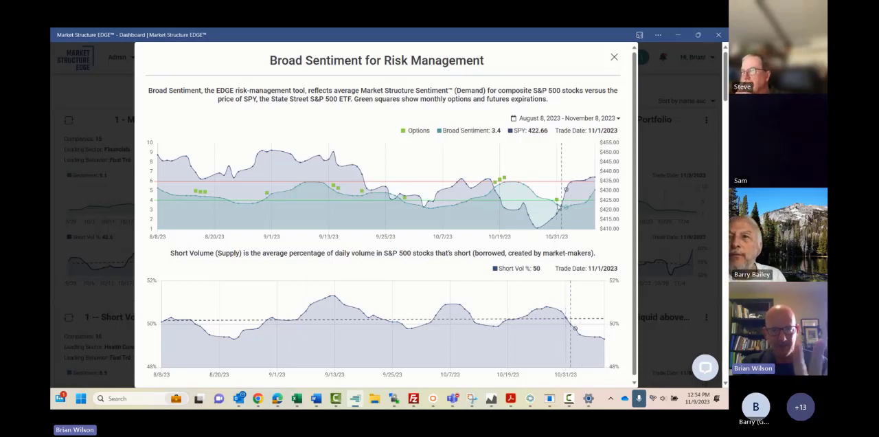
mouse_move(556, 203)
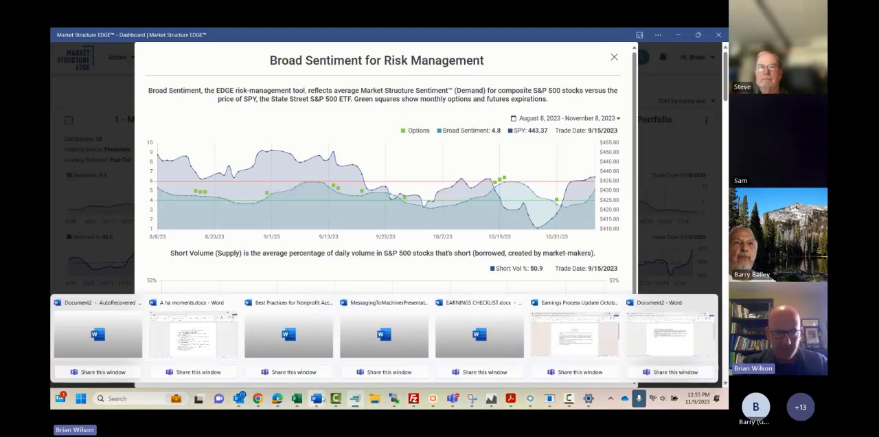
left_click(193, 333)
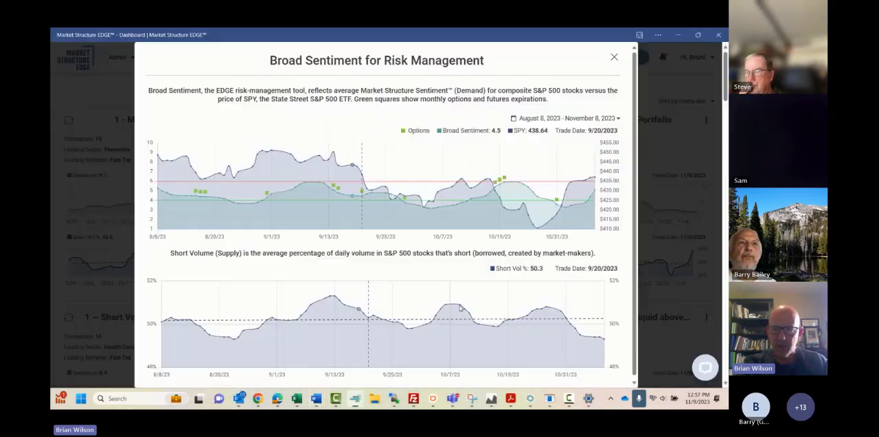
Close the risk-management chart, open Using EDGE > How It Works, and show the Resources menu
left_click(613, 57)
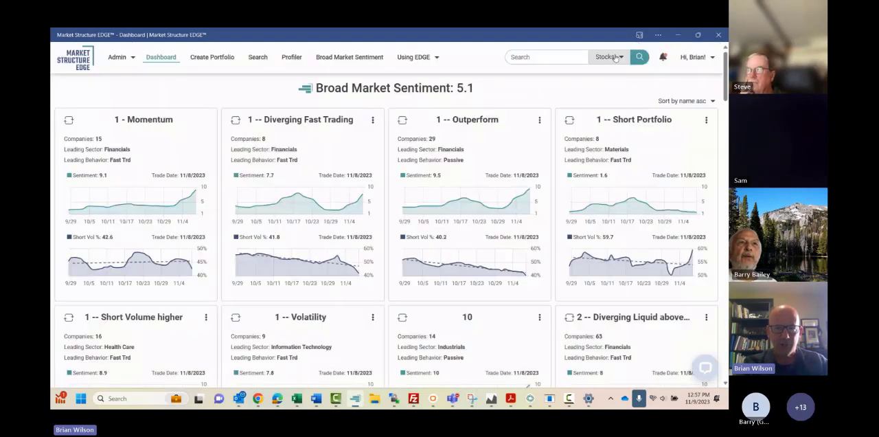
mouse_move(412, 57)
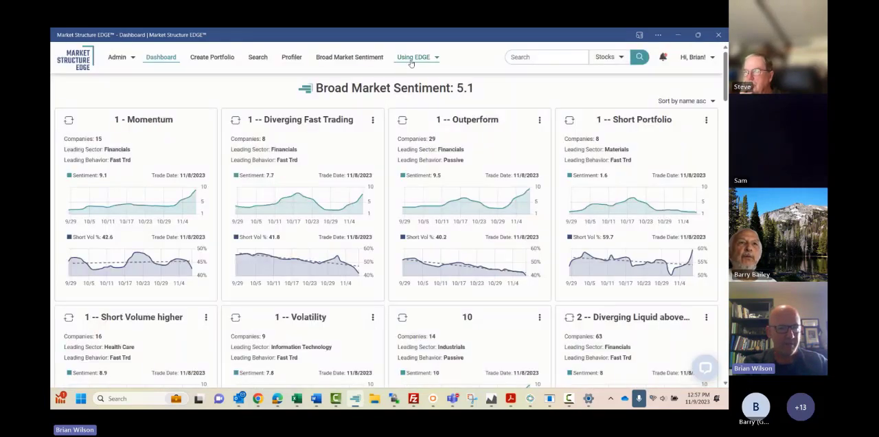
mouse_move(412, 56)
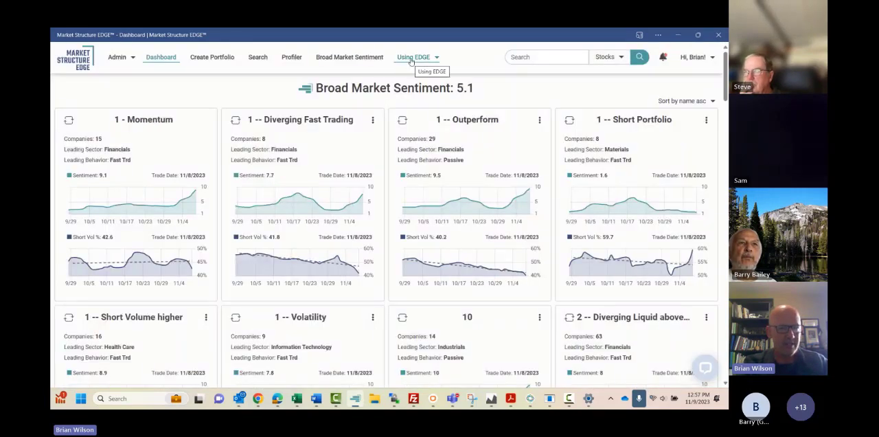
left_click(413, 57)
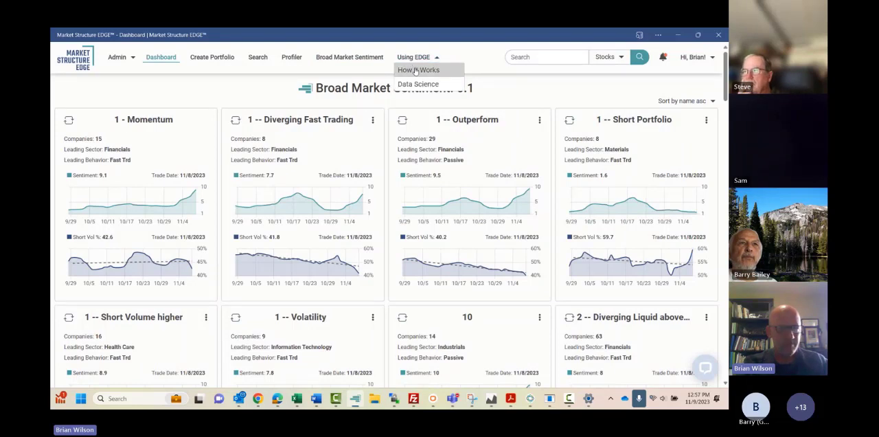
left_click(417, 70)
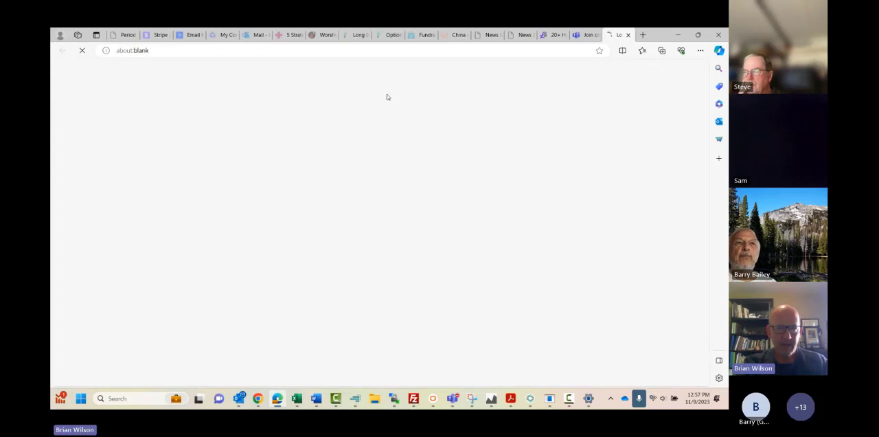
left_click(336, 88)
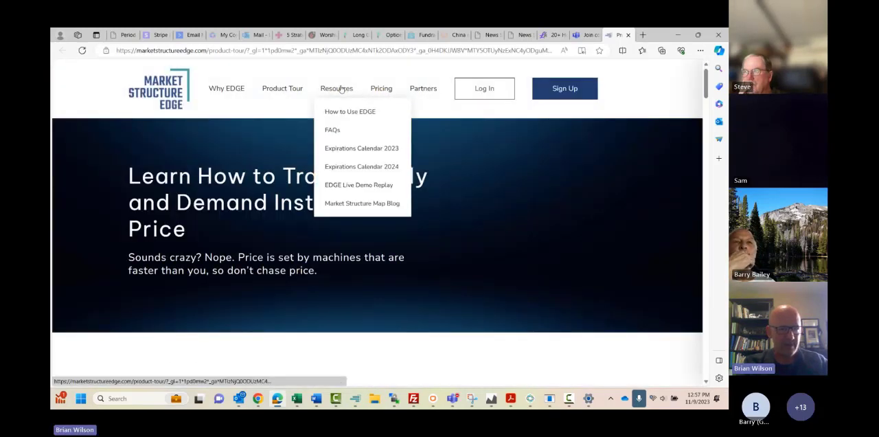
mouse_move(361, 147)
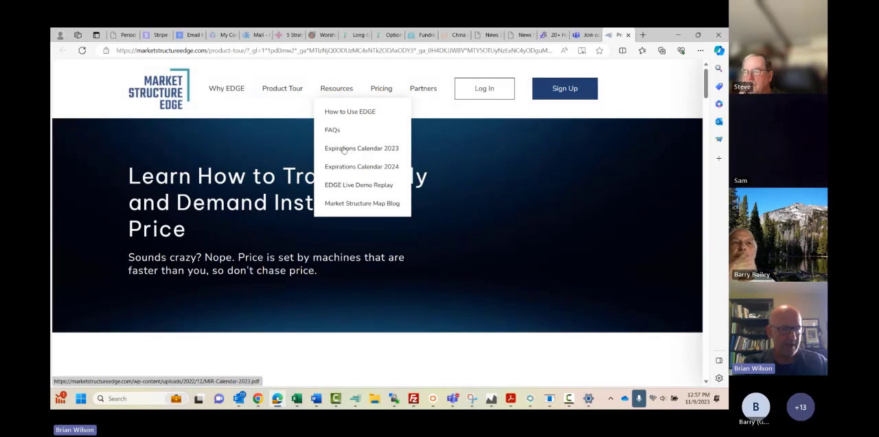
mouse_move(348, 170)
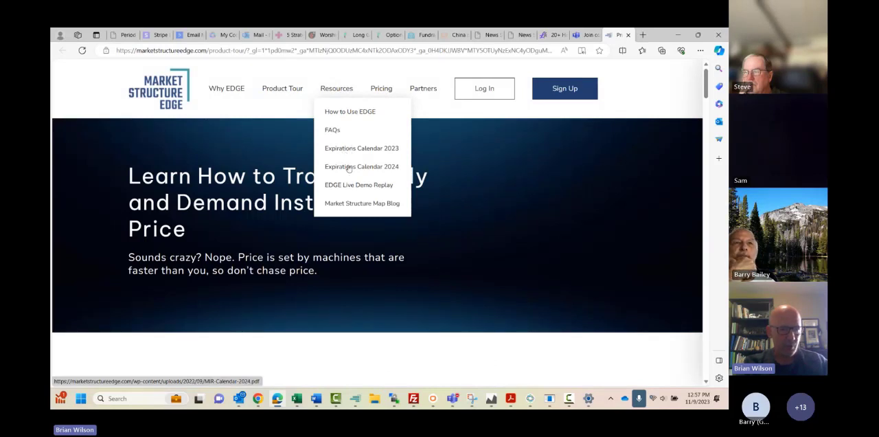
Open the Expirations Calendar 2023 PDF and scroll through its expiration dates and legend
left_click(361, 147)
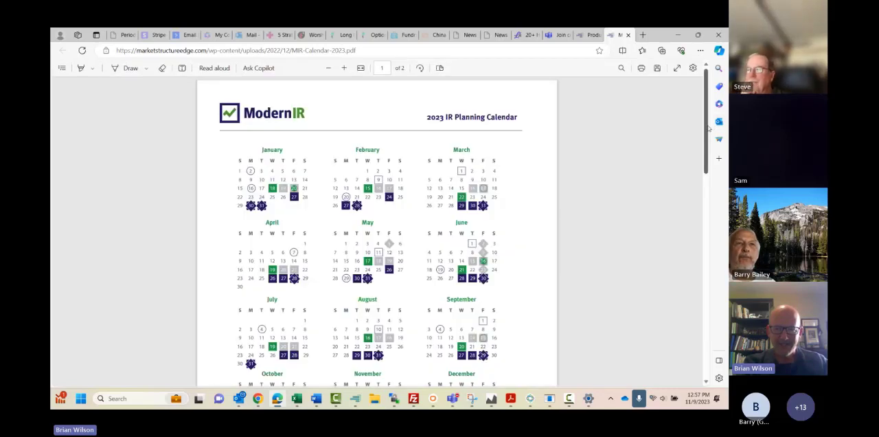
scroll("down", 3)
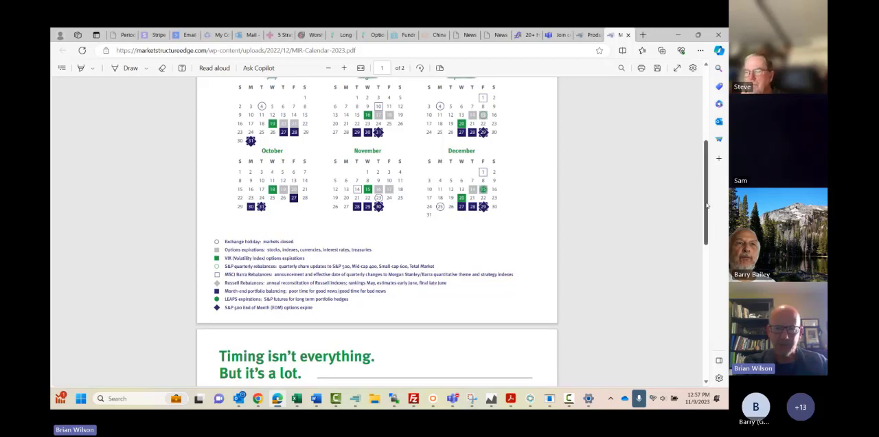
scroll("up", 3)
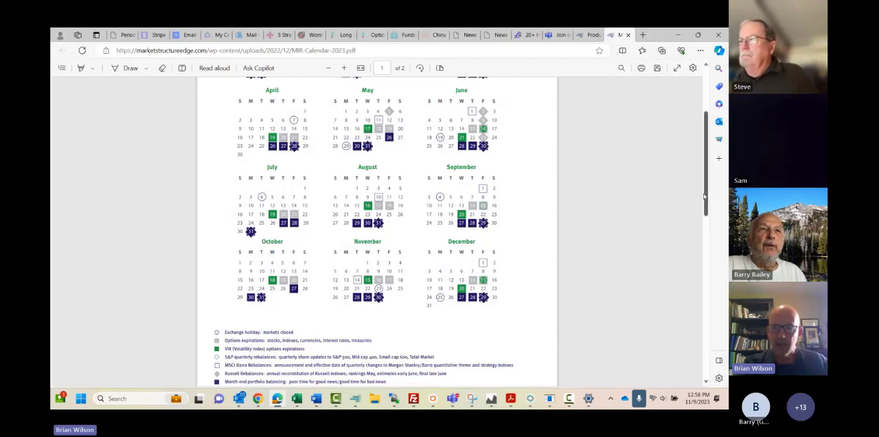
scroll("up", 3)
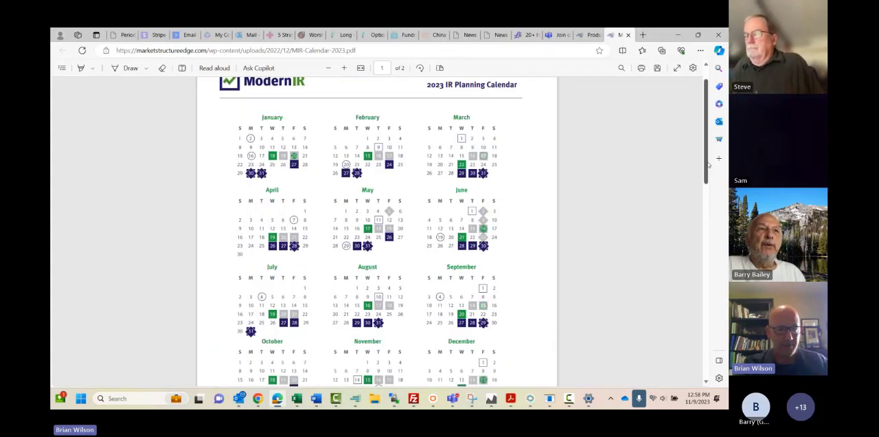
scroll("down", 3)
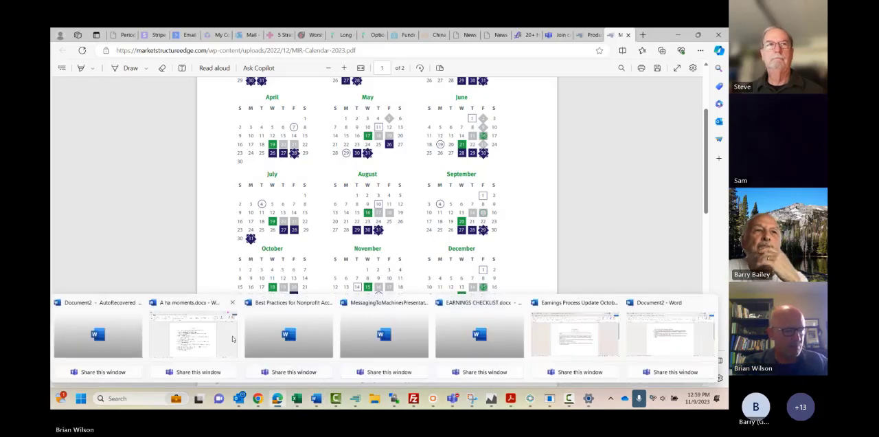
left_click(192, 333)
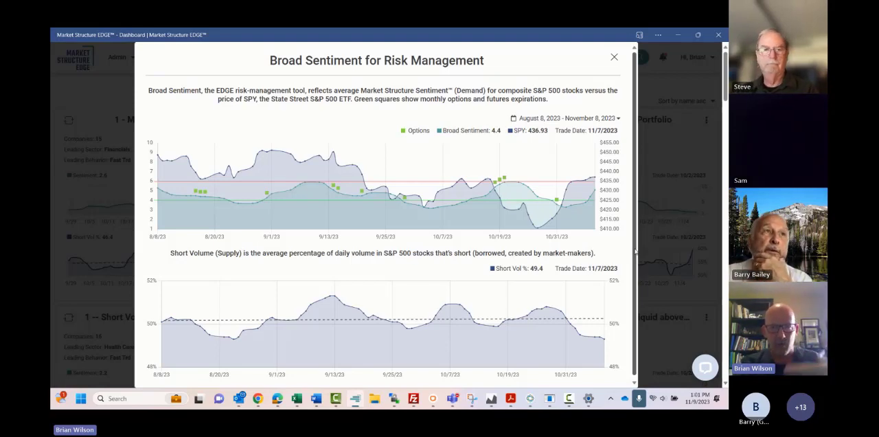
mouse_move(663, 217)
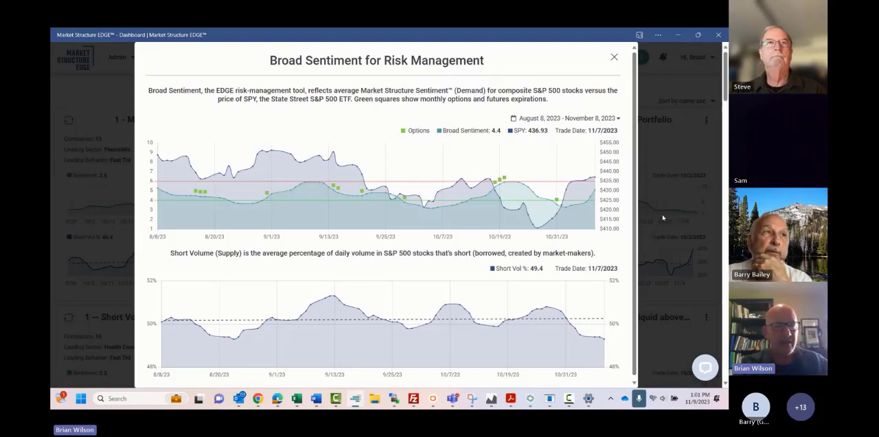
mouse_move(639, 199)
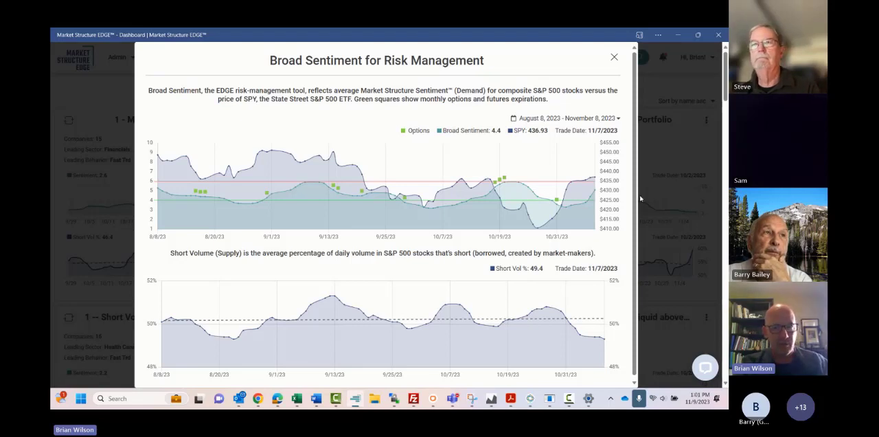
mouse_move(613, 56)
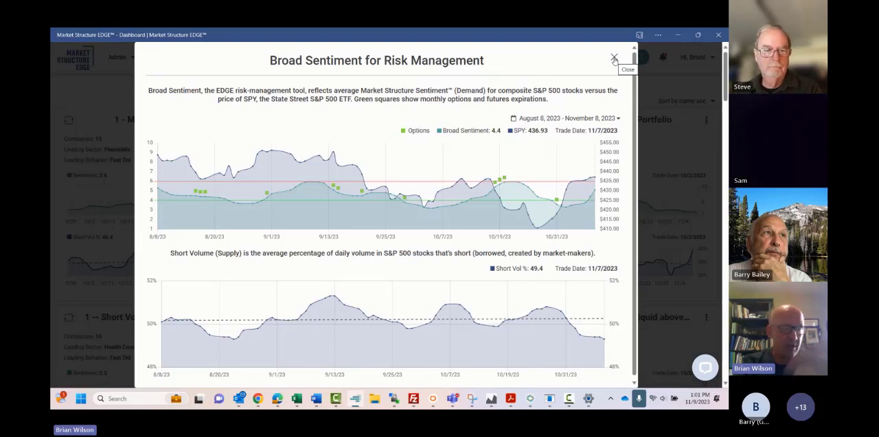
Close the risk-management charts and scroll the Consumer Discretionary holdings table to the W row
left_click(613, 57)
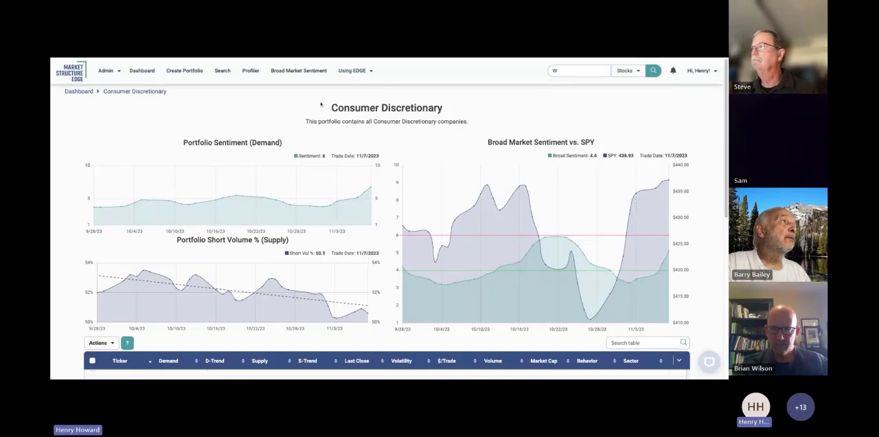
scroll("down", 3)
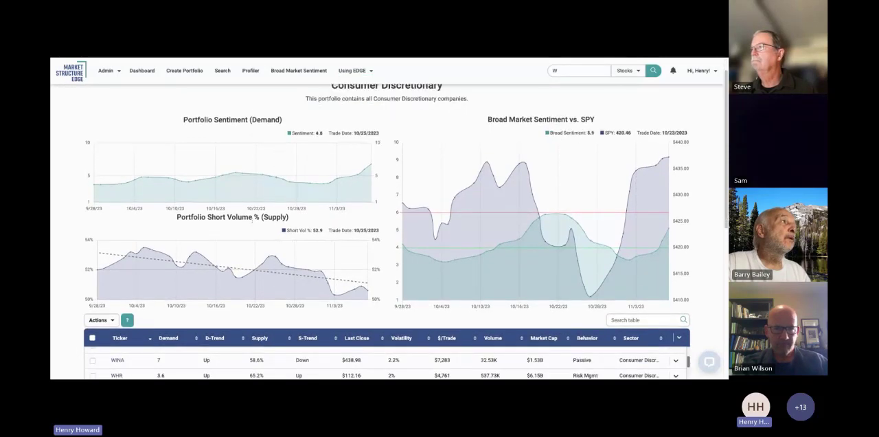
scroll("down", 3)
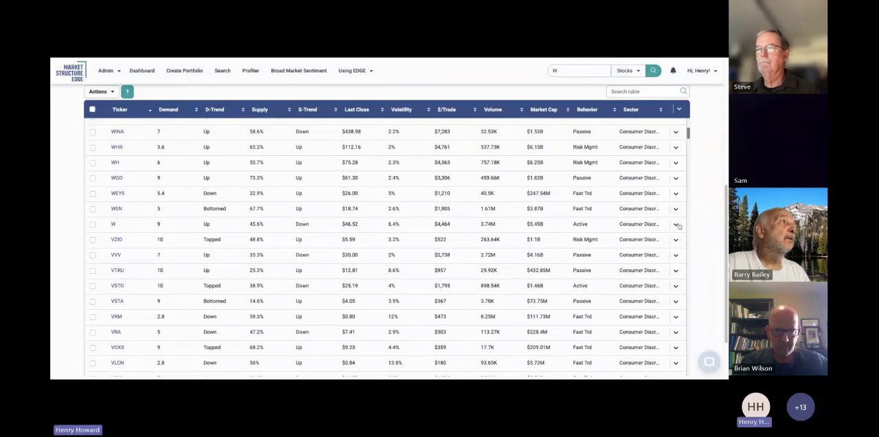
left_click(675, 224)
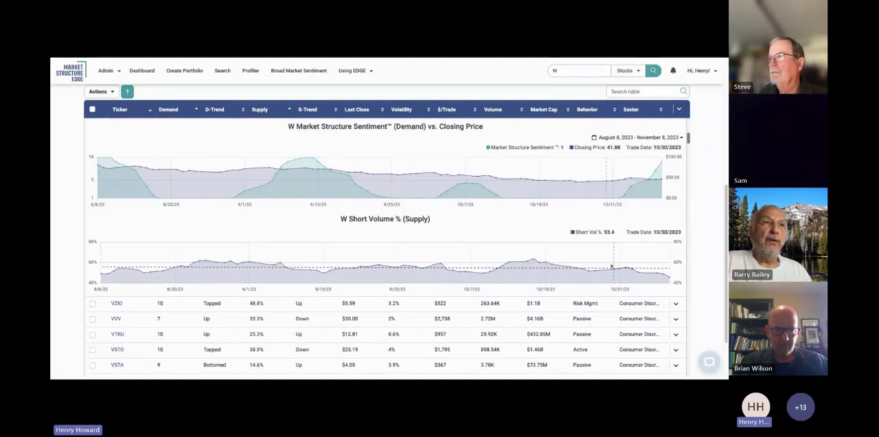
scroll("up", 3)
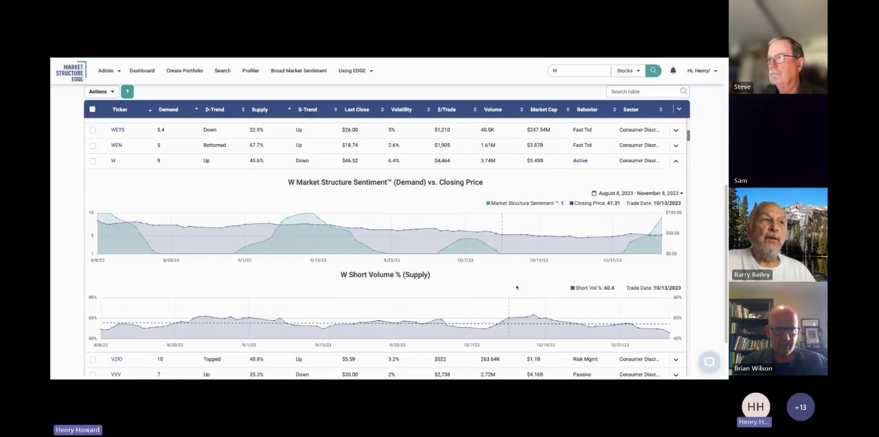
mouse_move(453, 315)
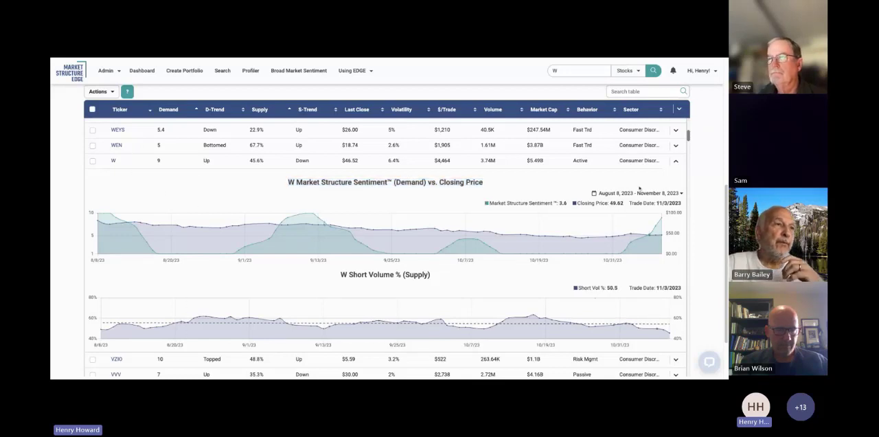
left_click(675, 160)
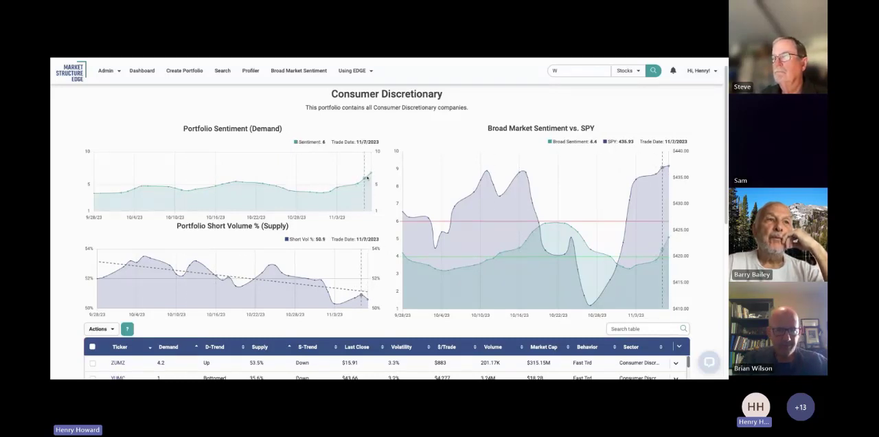
scroll("down", 3)
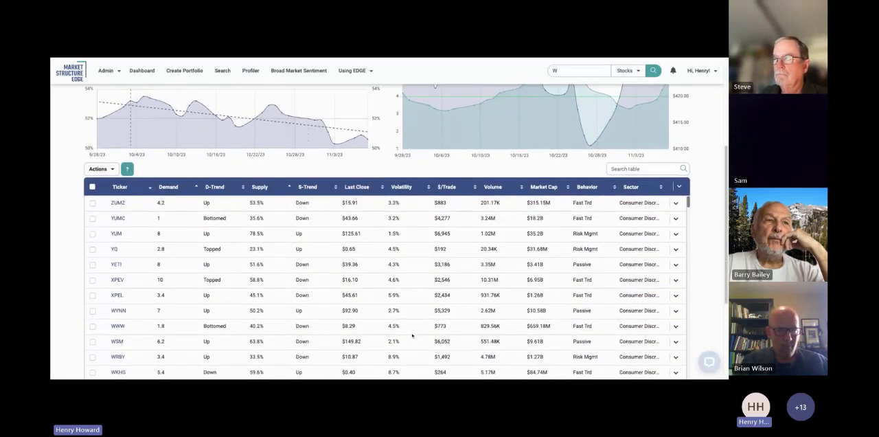
scroll("down", 3)
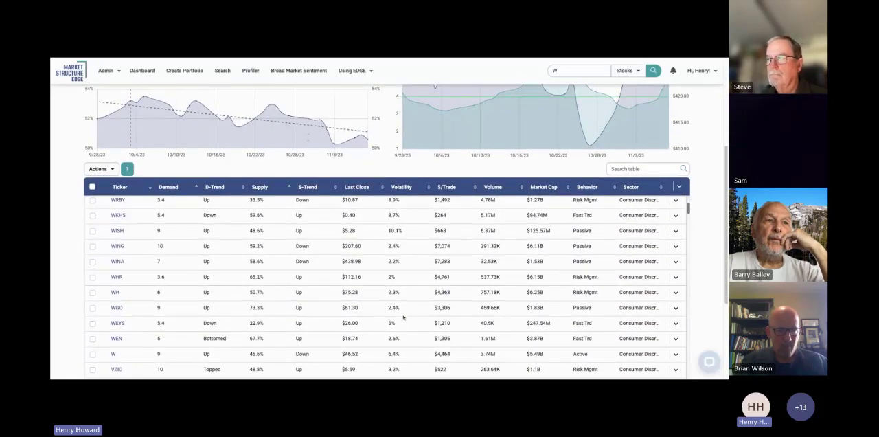
scroll("down", 3)
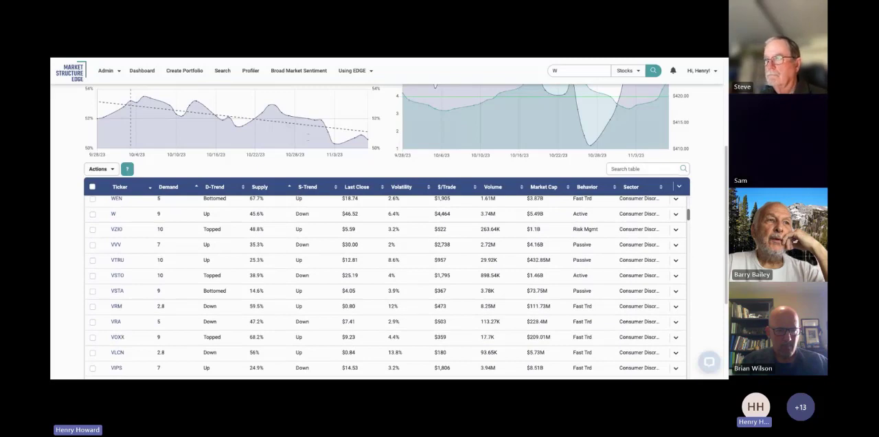
scroll("up", 3)
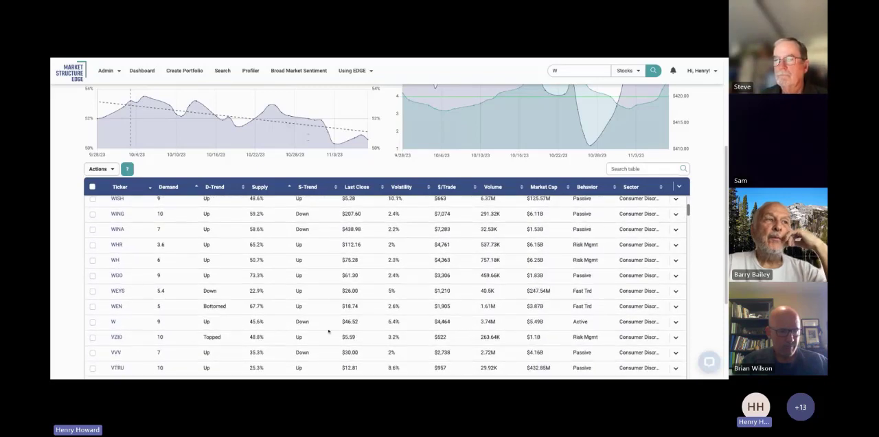
scroll("down", 3)
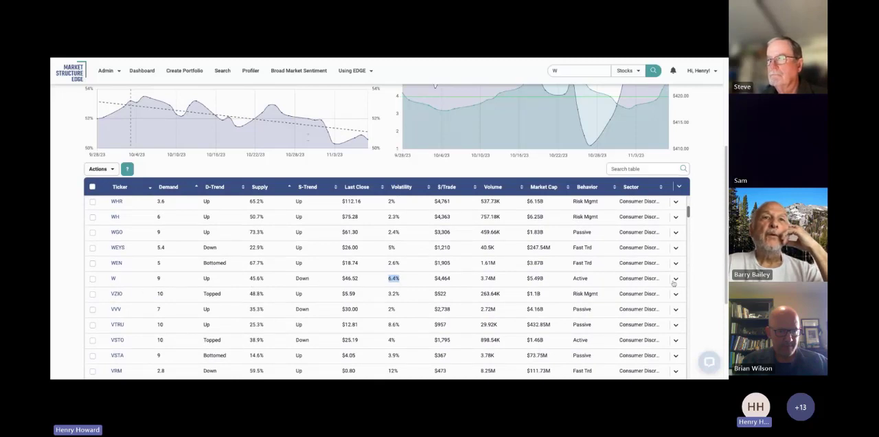
Reopen the W company's demand and supply charts, then enter AMD in the stock search
left_click(675, 278)
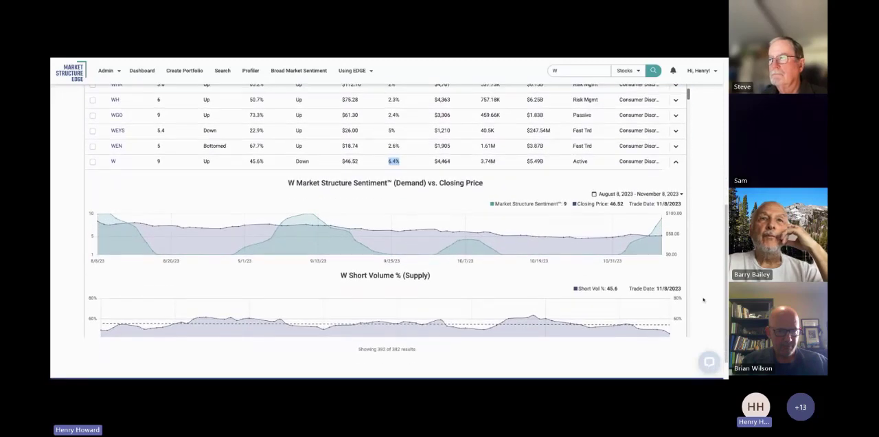
mouse_move(692, 218)
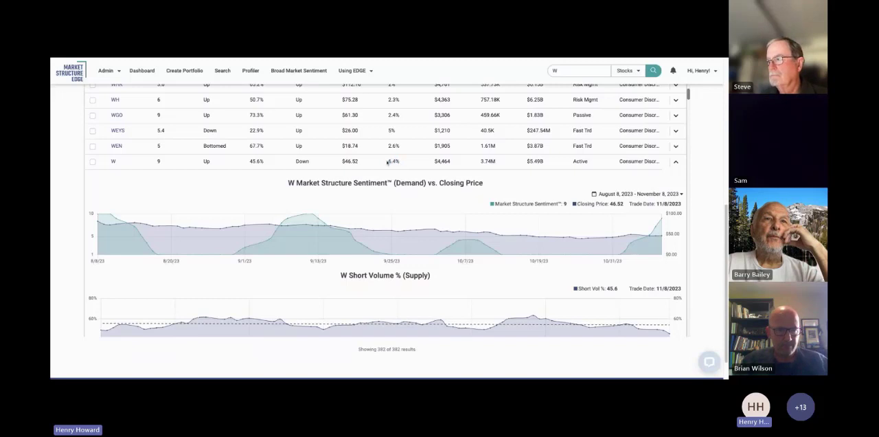
mouse_move(388, 163)
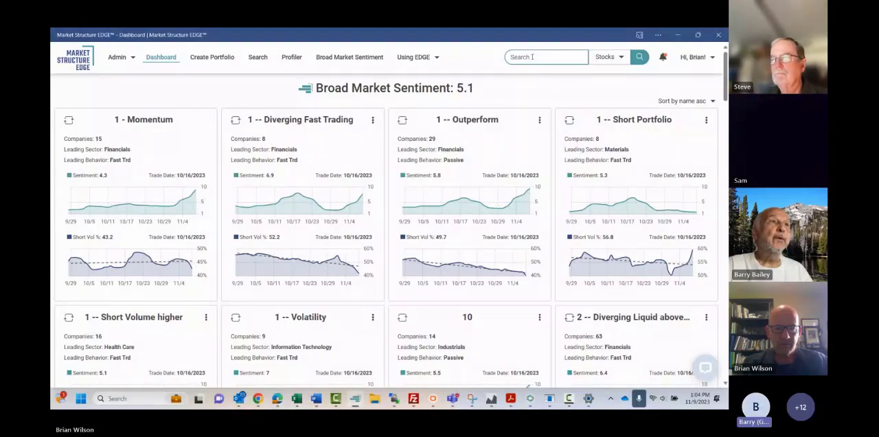
type("amd")
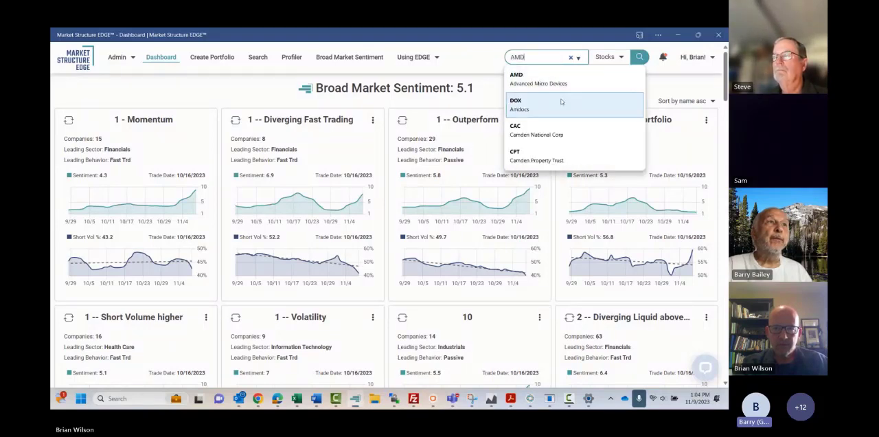
Select Advanced Micro Devices from the search suggestions to load its AMD charts
left_click(637, 57)
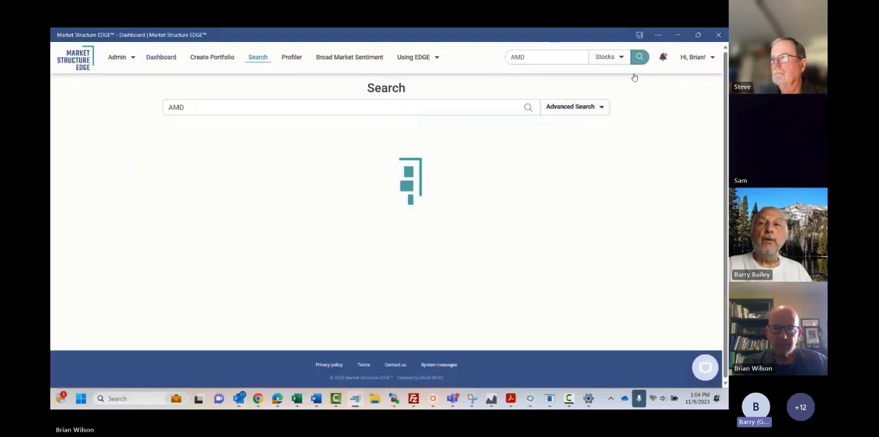
left_click(638, 56)
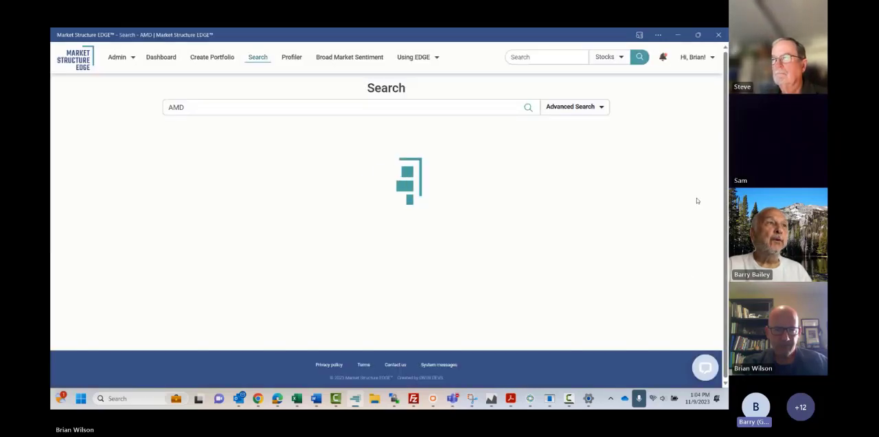
left_click(527, 106)
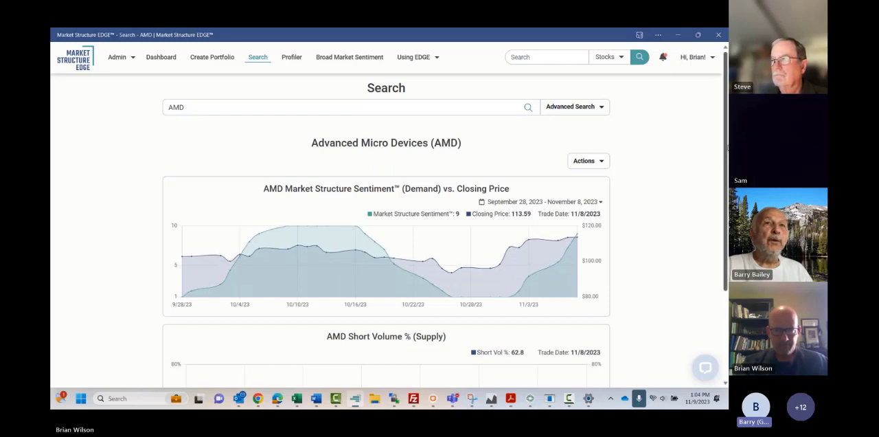
scroll("down", 3)
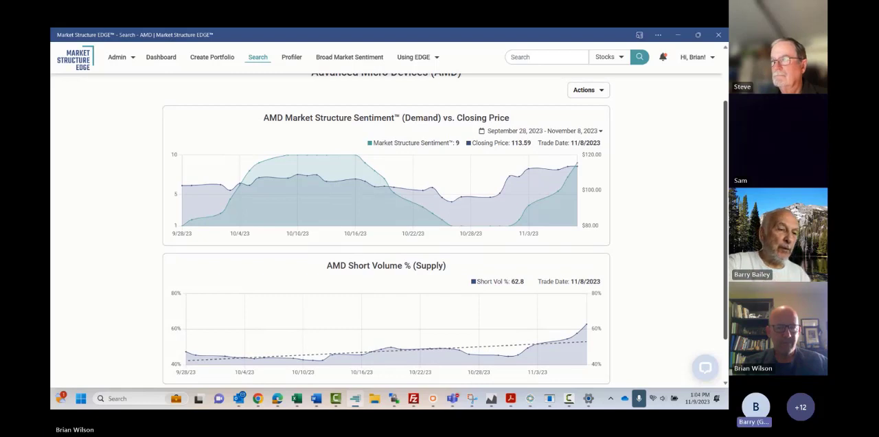
scroll("up", 3)
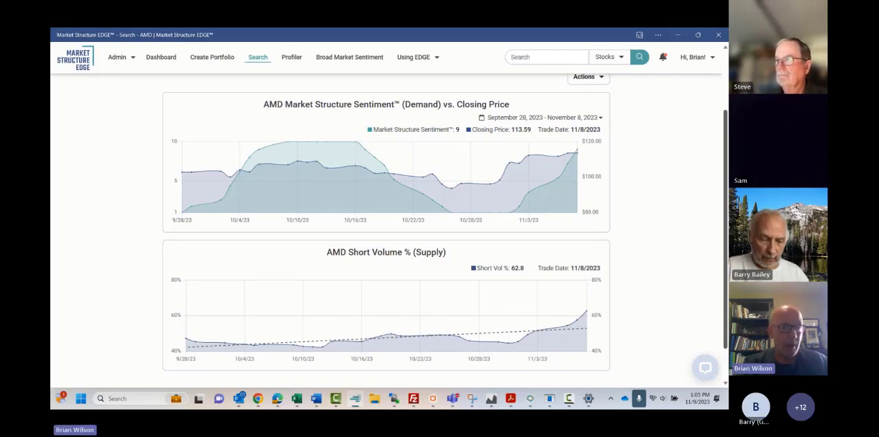
mouse_move(648, 201)
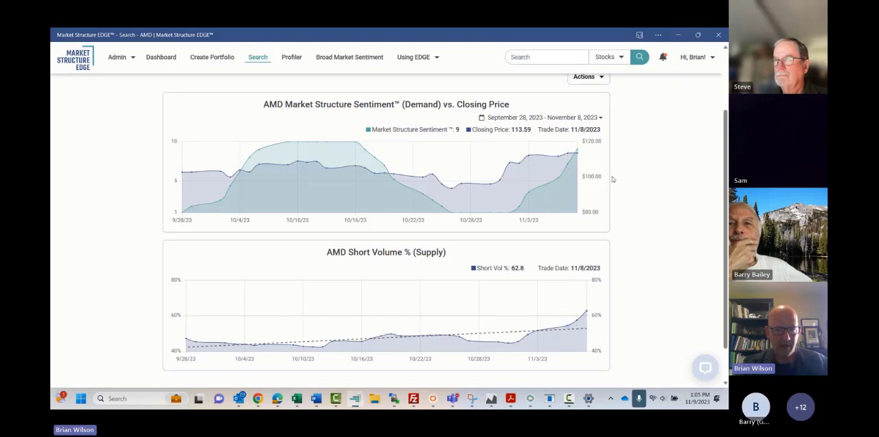
mouse_move(650, 197)
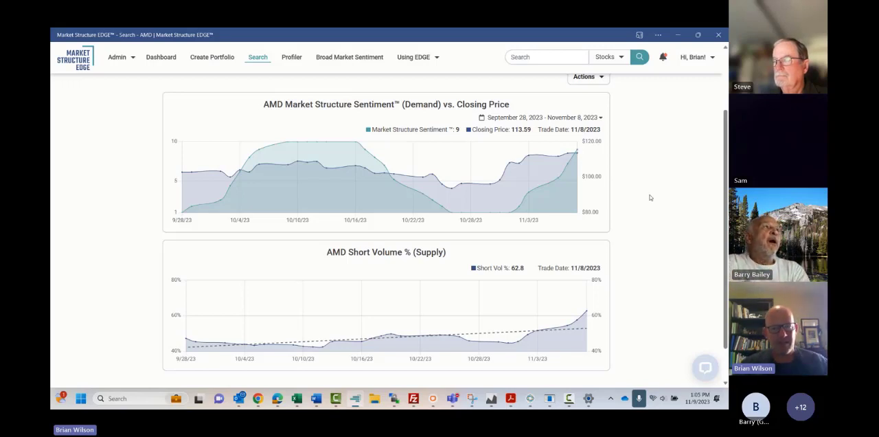
mouse_move(644, 207)
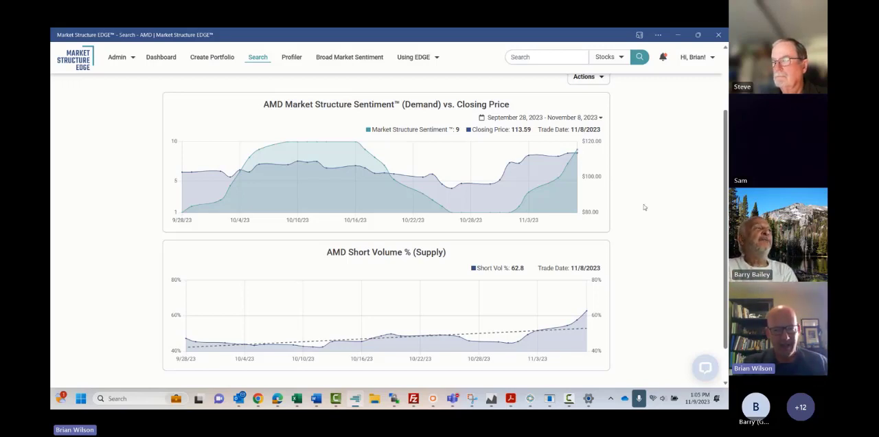
mouse_move(642, 308)
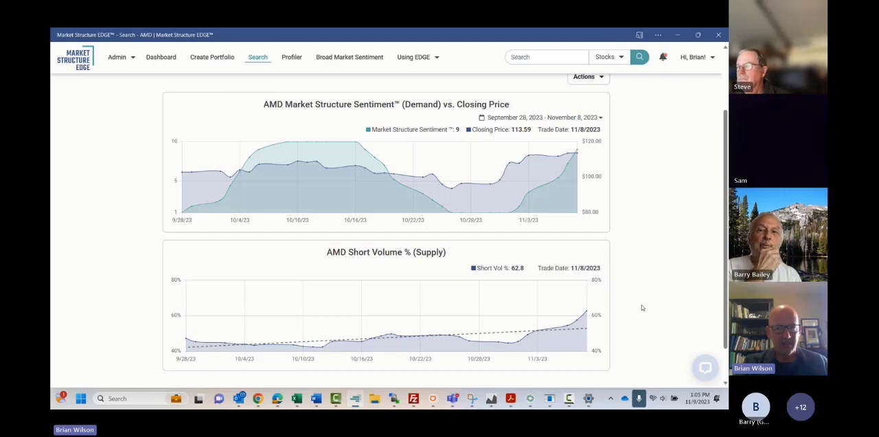
mouse_move(556, 163)
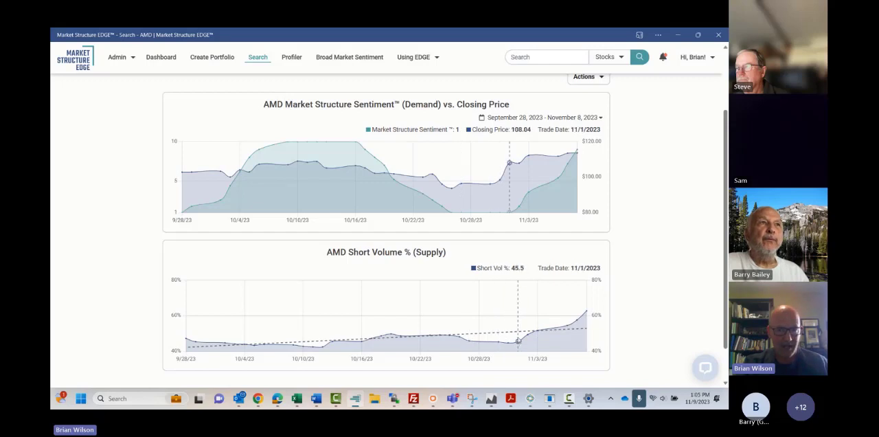
mouse_move(537, 337)
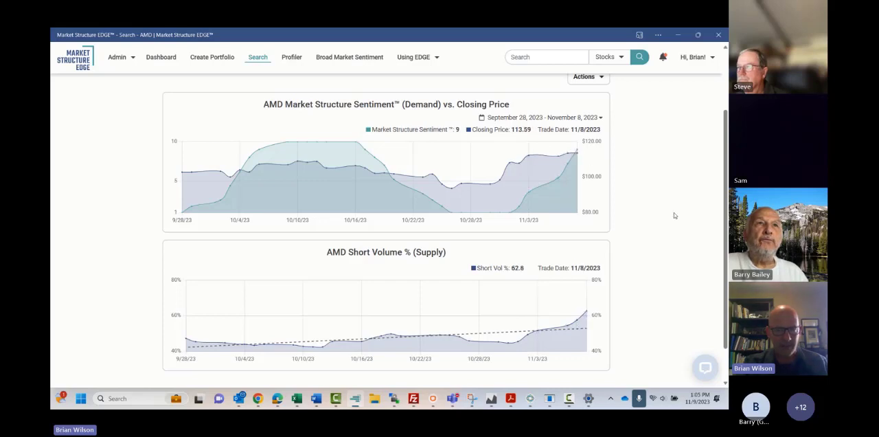
mouse_move(719, 214)
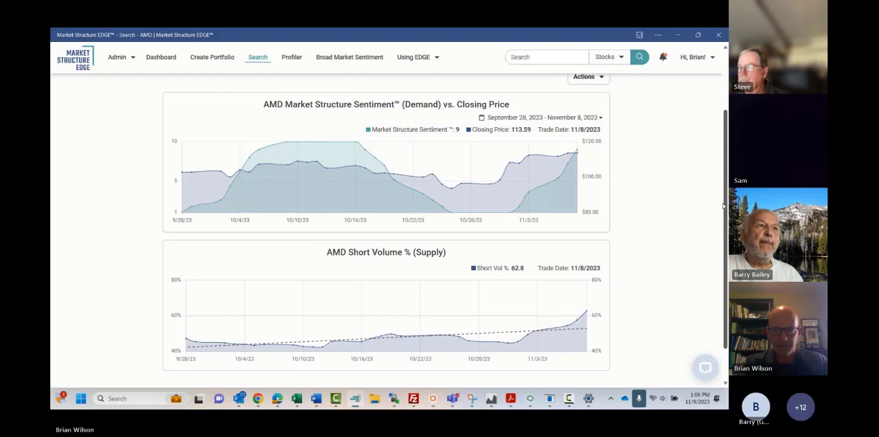
scroll("up", 3)
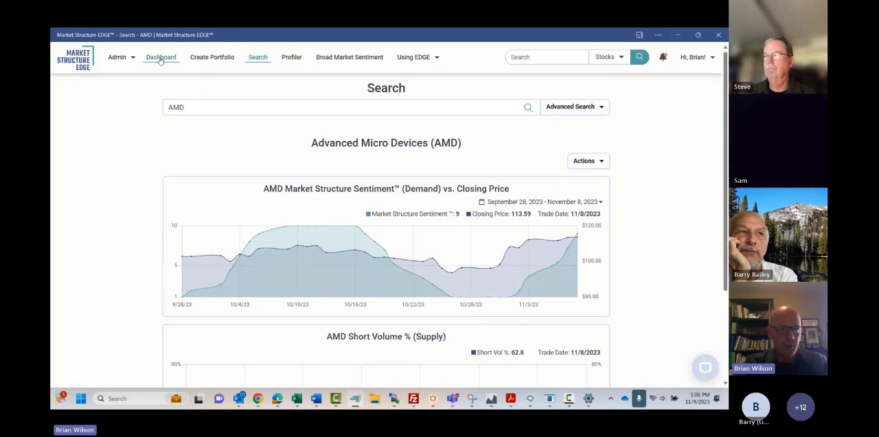
left_click(161, 57)
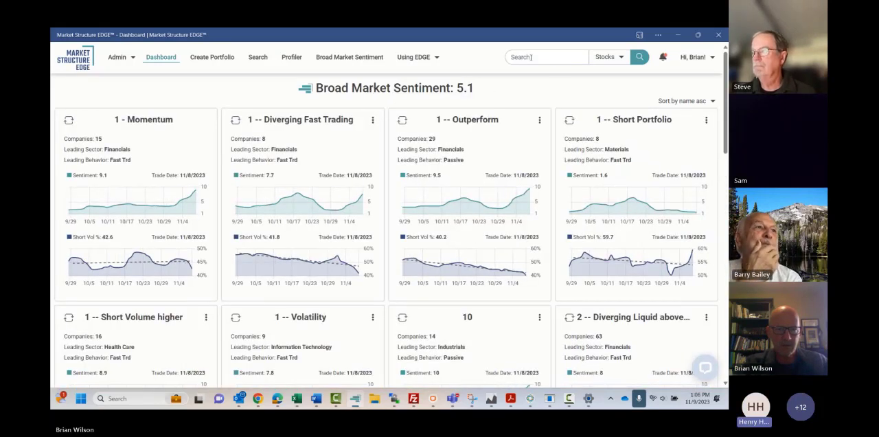
type("amd")
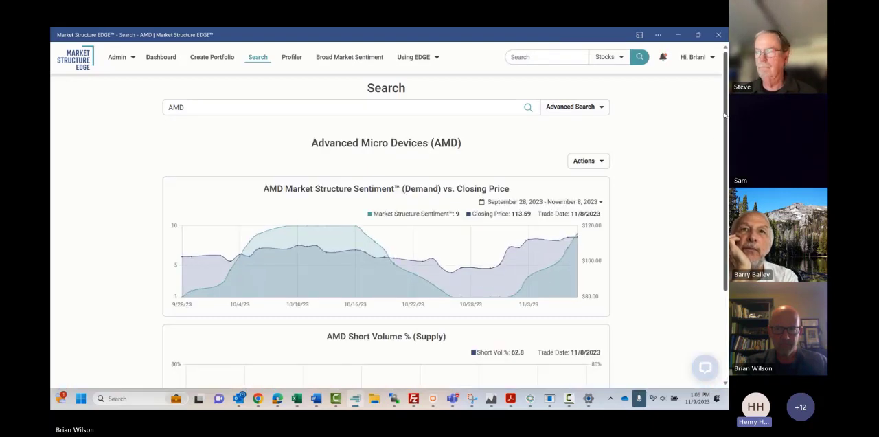
scroll("down", 3)
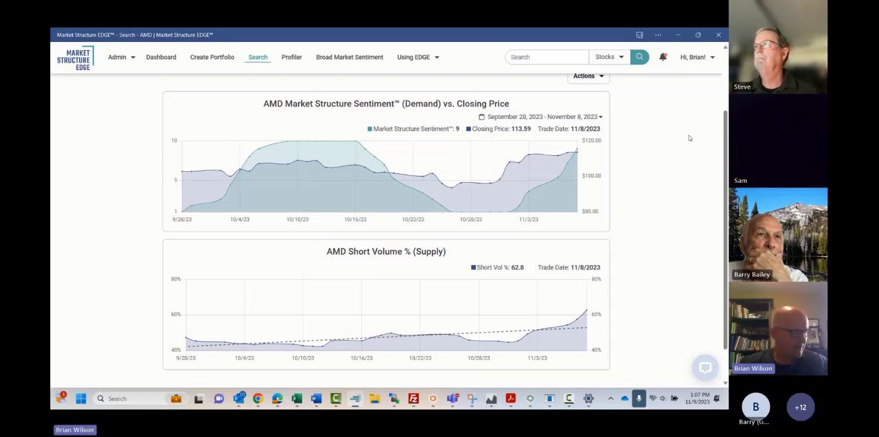
mouse_move(454, 81)
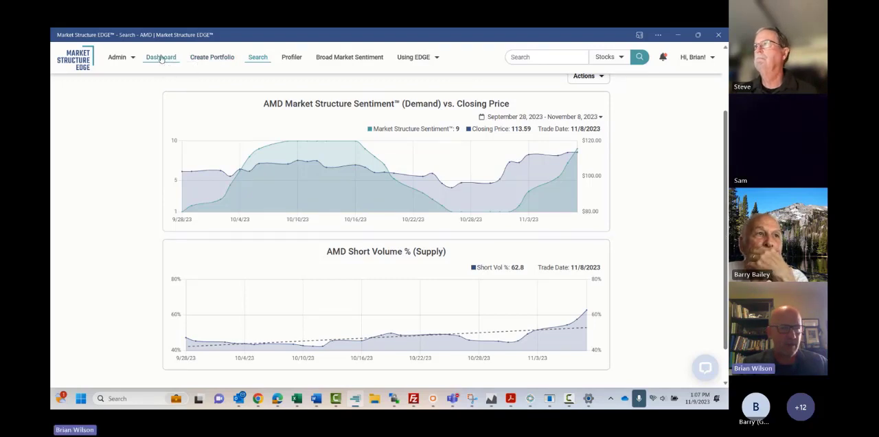
Return to the Dashboard and open the Broad Market Sentiment 5.1 risk-management chart
left_click(160, 57)
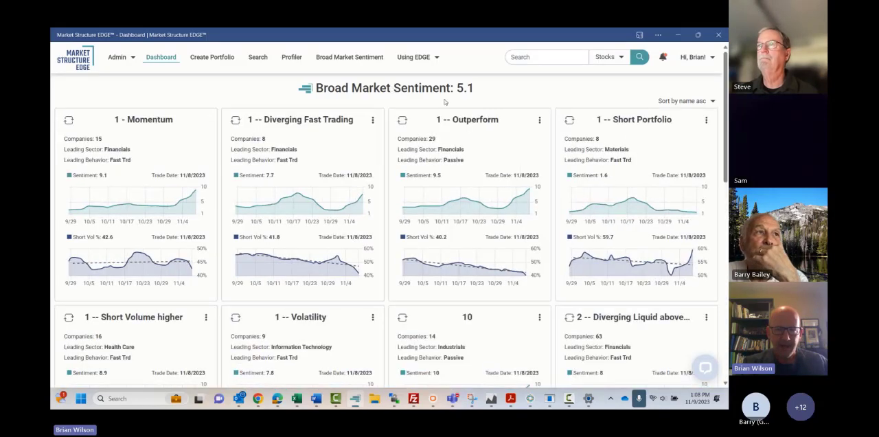
left_click(385, 88)
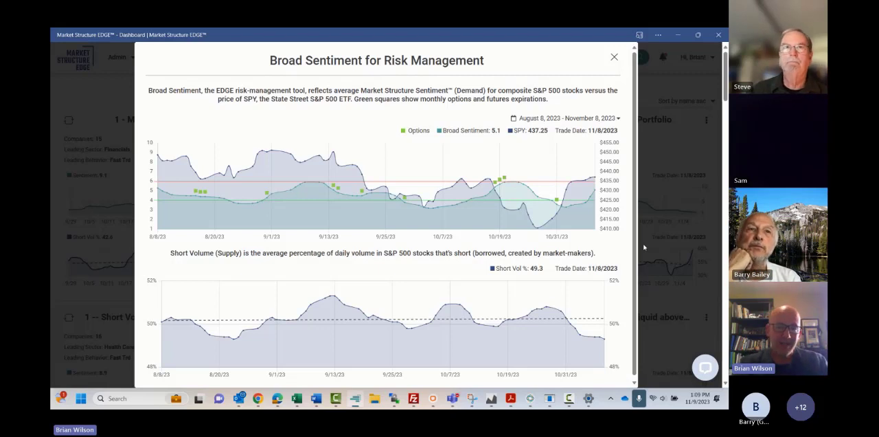
mouse_move(554, 229)
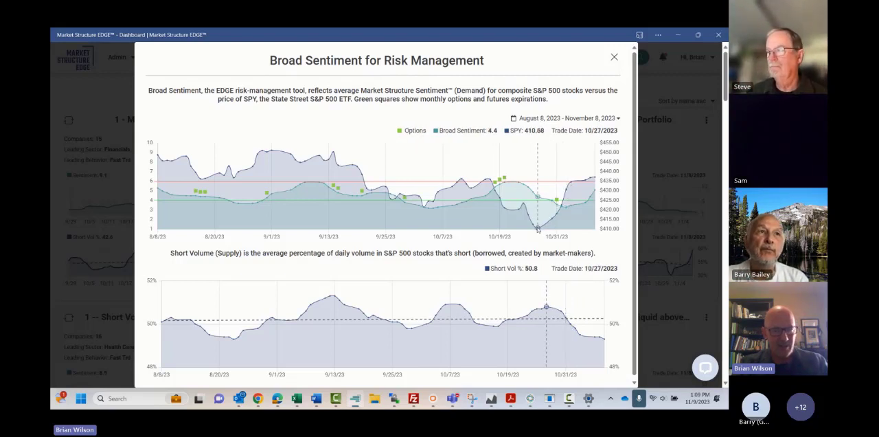
mouse_move(569, 183)
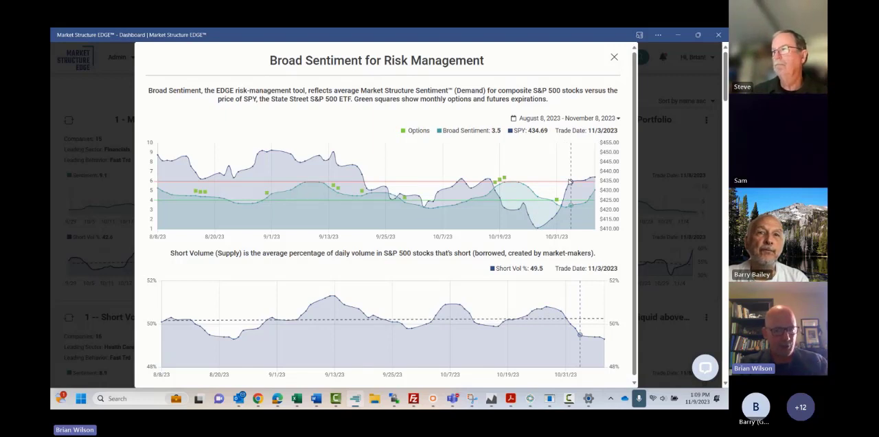
mouse_move(539, 228)
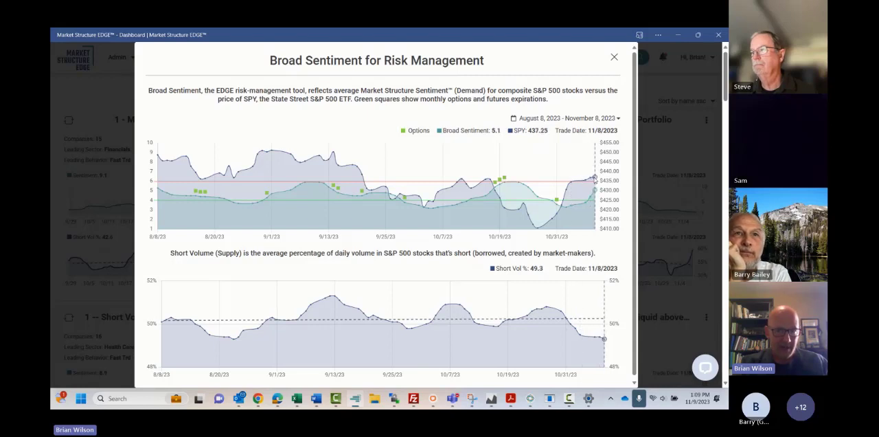
mouse_move(680, 159)
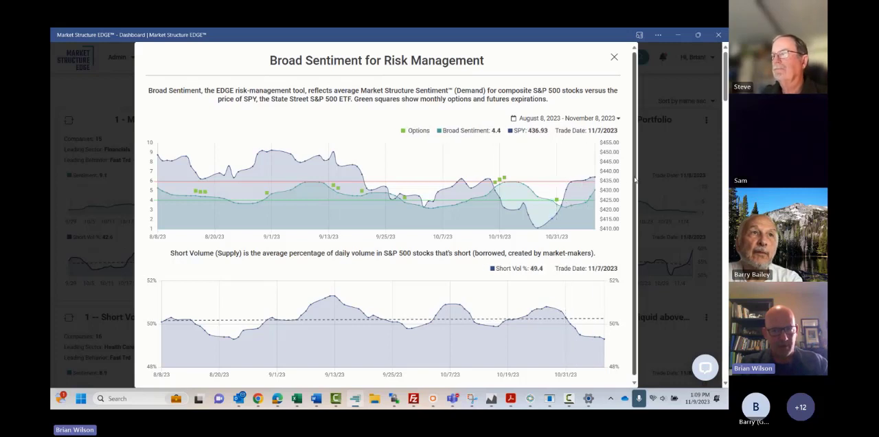
mouse_move(644, 187)
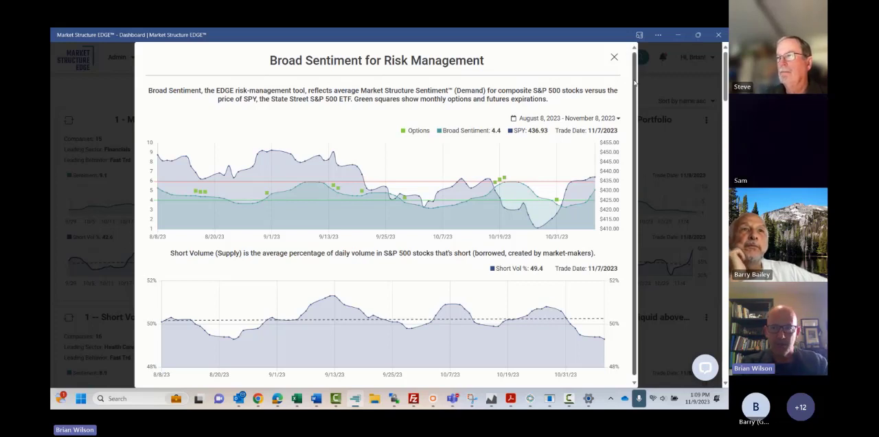
mouse_move(613, 57)
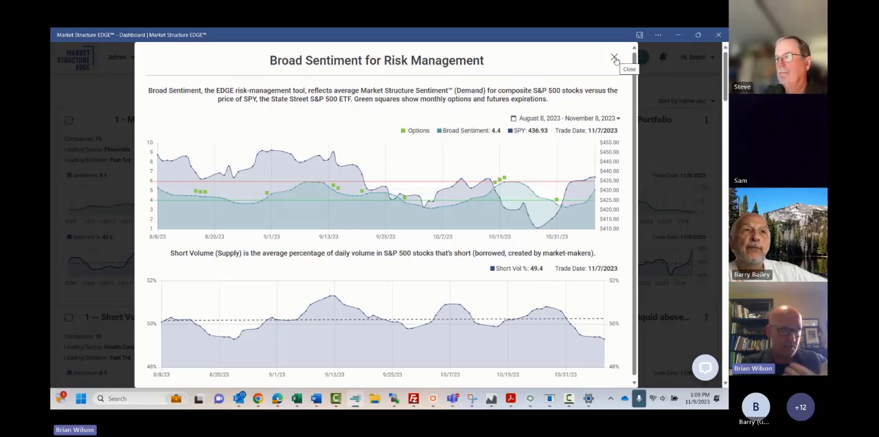